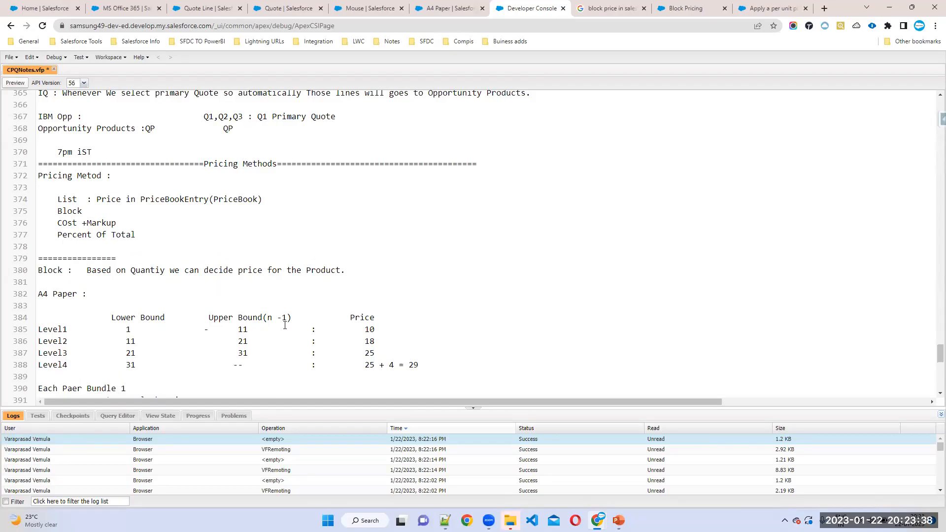
Step: Add 'Account COntract Pricing' below 'Percent Of Total' in the pricing methods of CPQNotes.vfp
{"action": "type", "text": "Account COntract"}
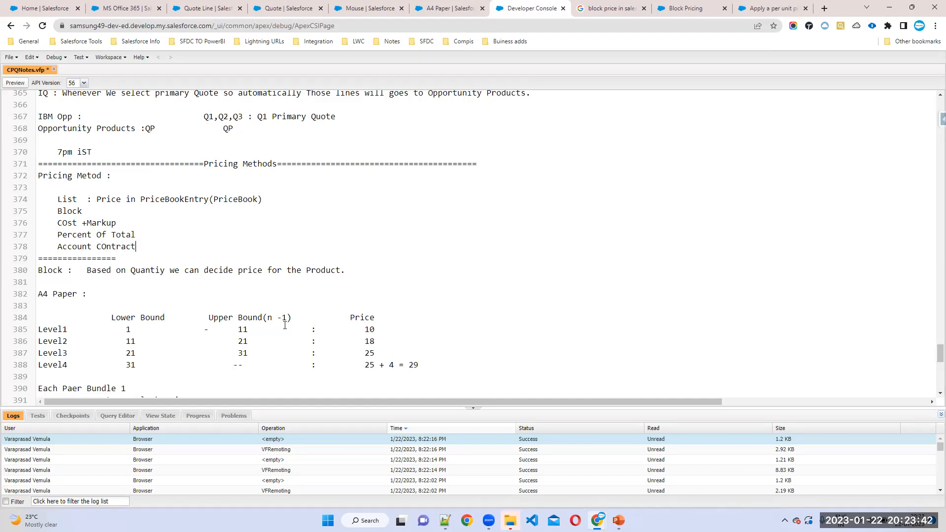
{"action": "type", "text": "Pri"}
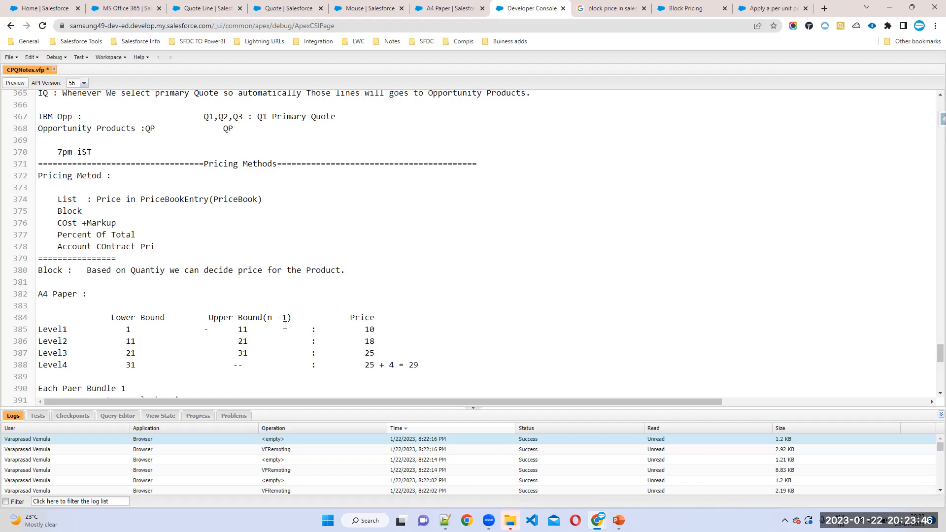
{"action": "type", "text": "cin"}
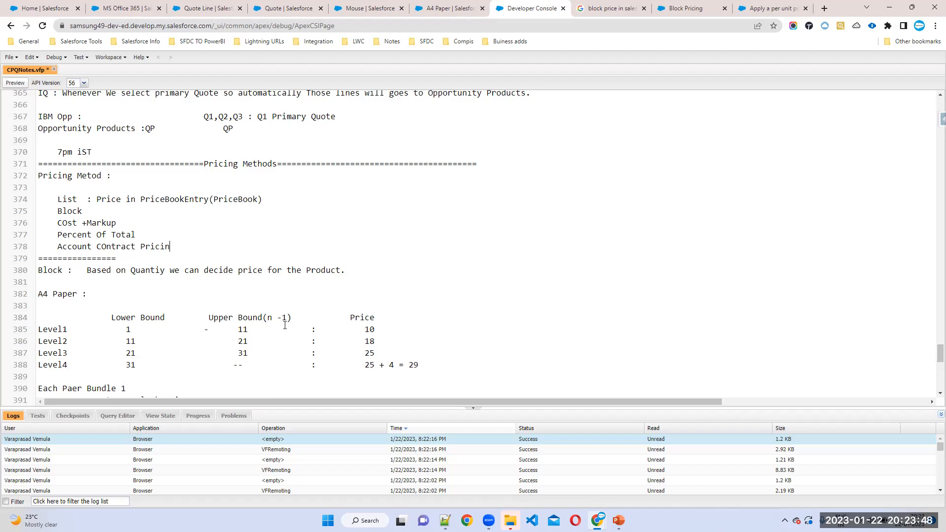
{"action": "type", "text": "g"}
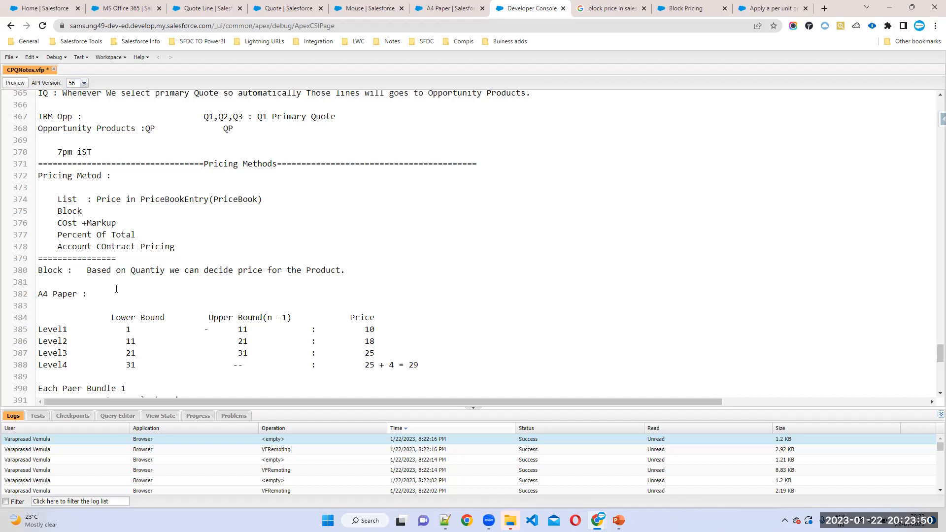
{"action": "double_click", "coordinate": [115, 247]}
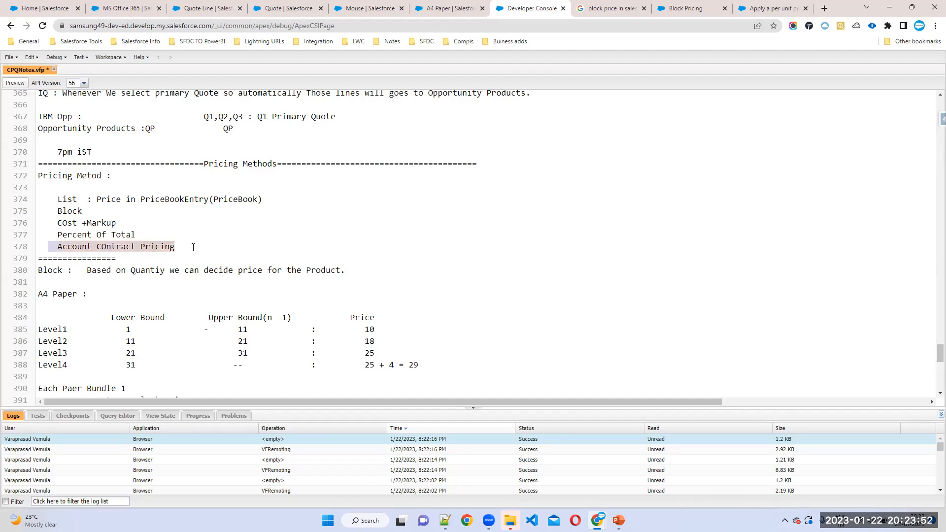
{"action": "mouse_move", "coordinate": [230, 276]}
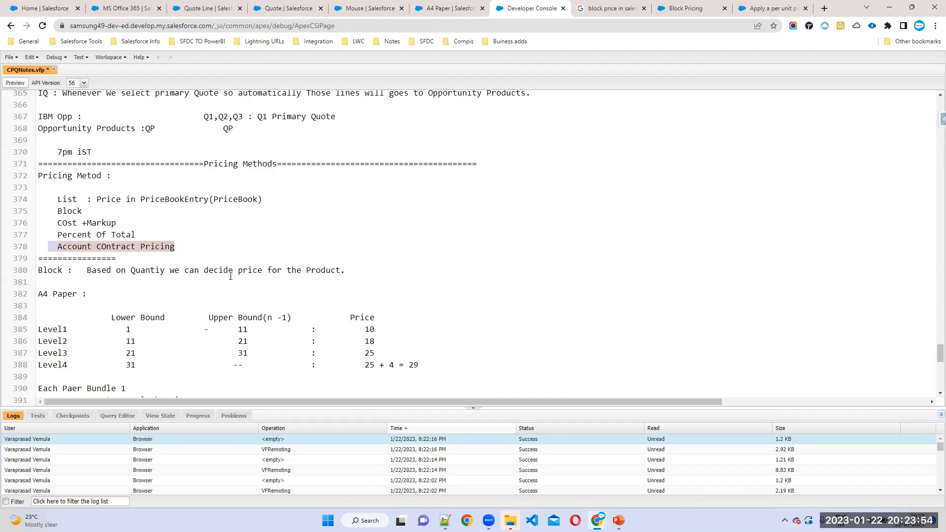
{"action": "scroll", "scroll_direction": "down", "scroll_amount": 3}
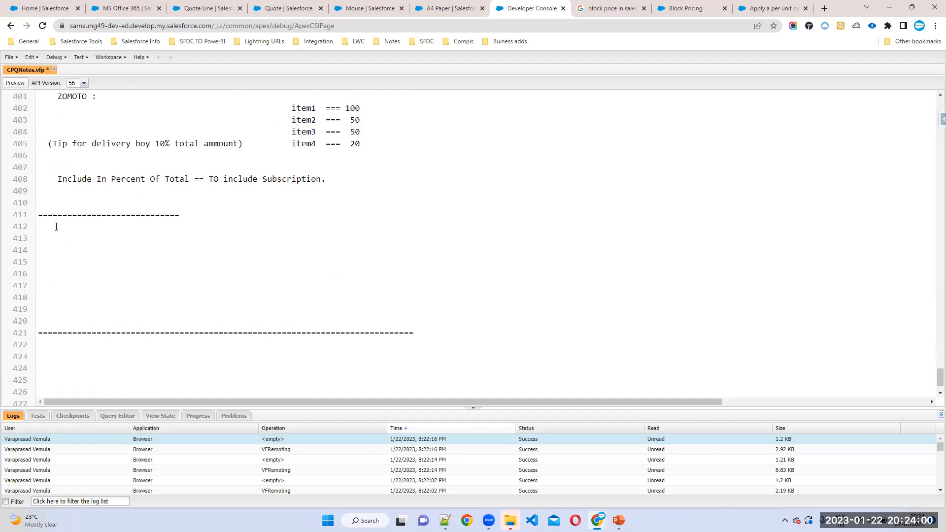
Step: Type the heading 'Account COntract Pricing :' followed by the line 'IBM : US keyBoard :'
{"action": "type", "text": "Account COntract Pricing :"}
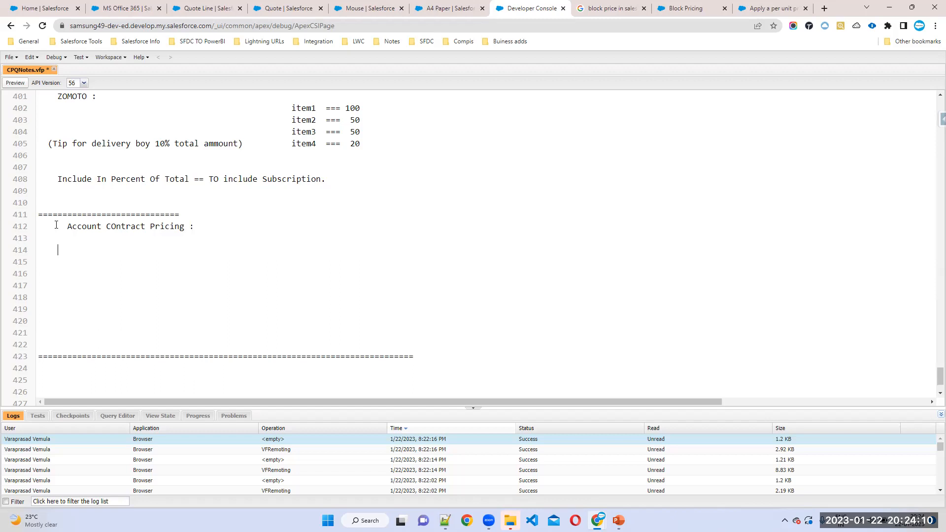
{"action": "type", "text": "IBM"}
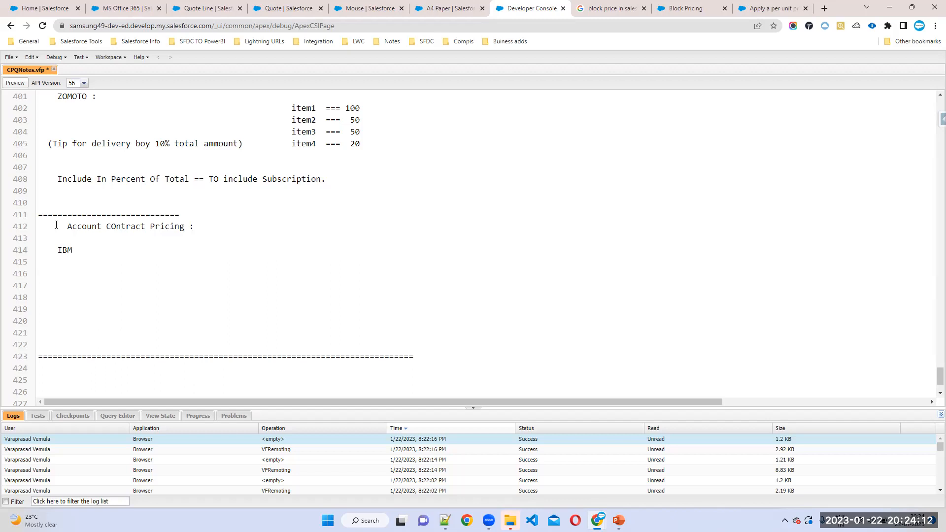
{"action": "type", "text": ":"}
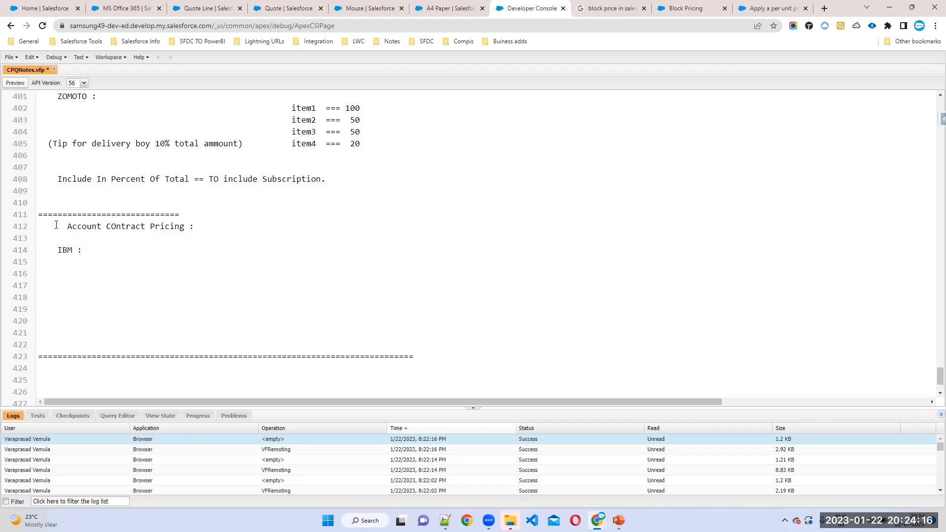
{"action": "type", "text": "U"}
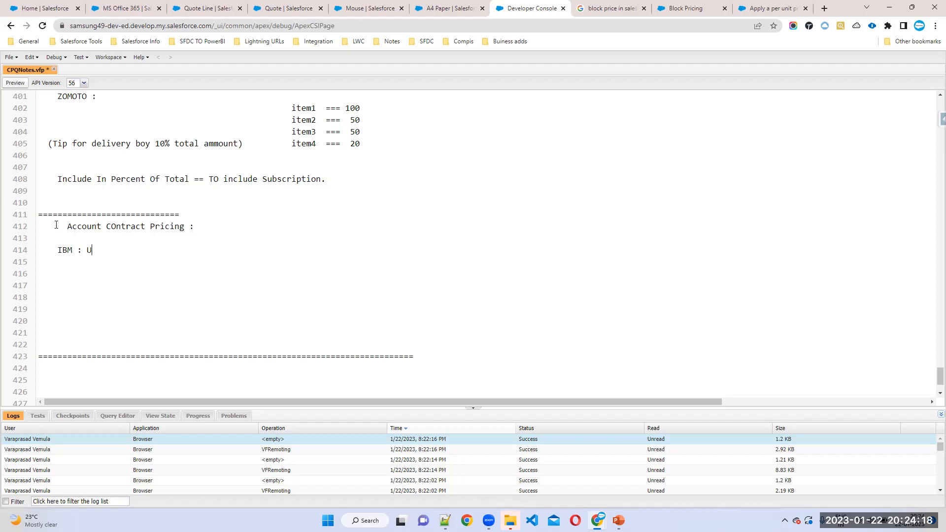
{"action": "type", "text": "S keyBoard :"}
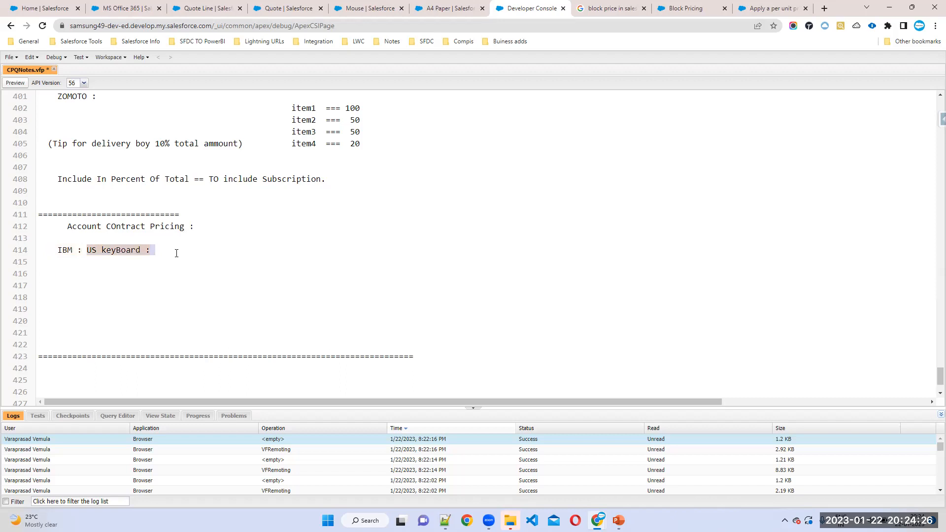
{"action": "mouse_move", "coordinate": [237, 61]}
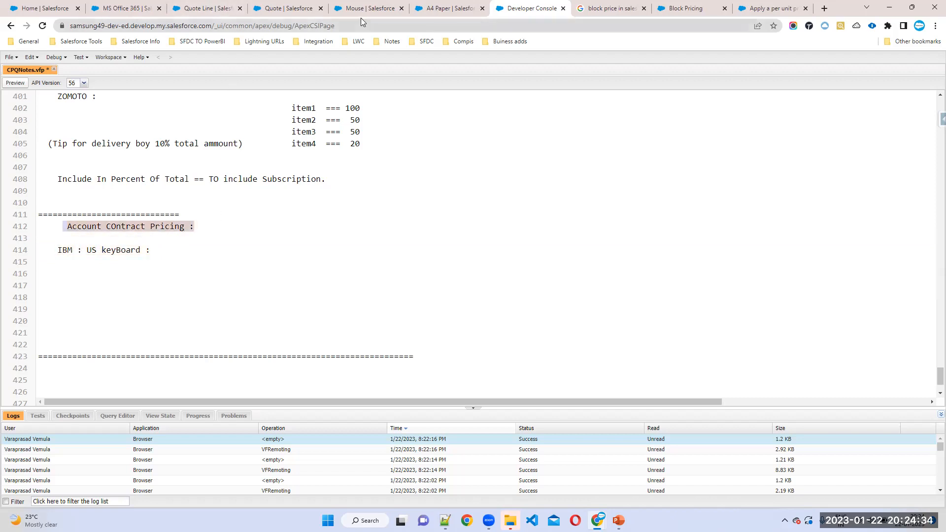
Step: Look up US Keyboard's $10.00 list price in Standard Price Book and USA PB
{"action": "left_click", "coordinate": [449, 8]}
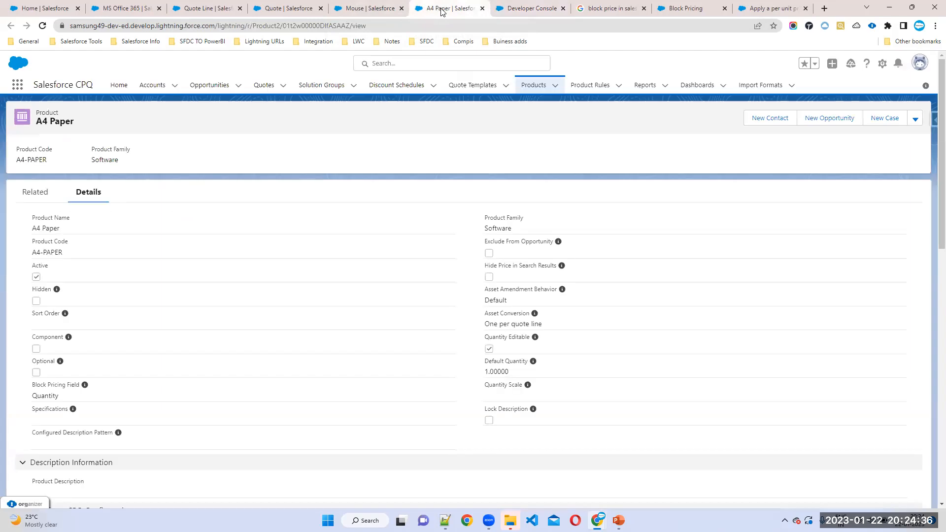
{"action": "left_click", "coordinate": [451, 62]}
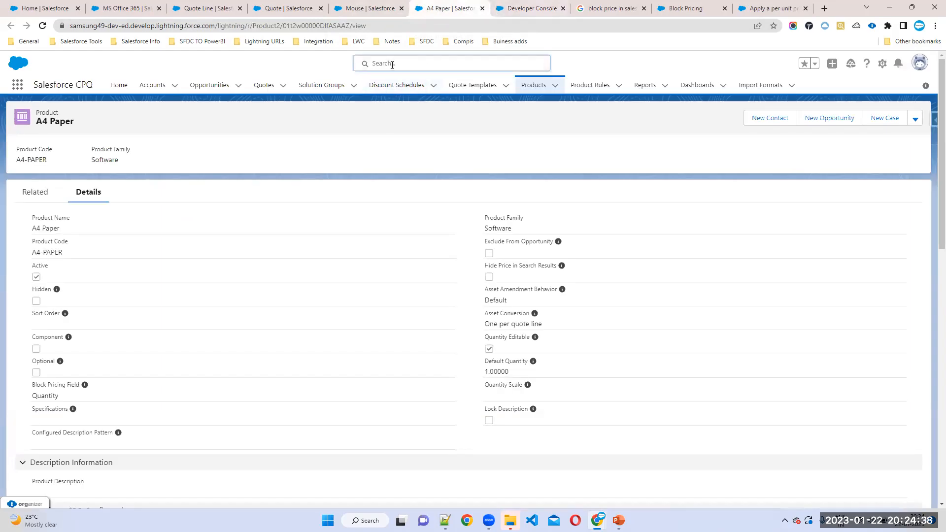
{"action": "type", "text": "US"}
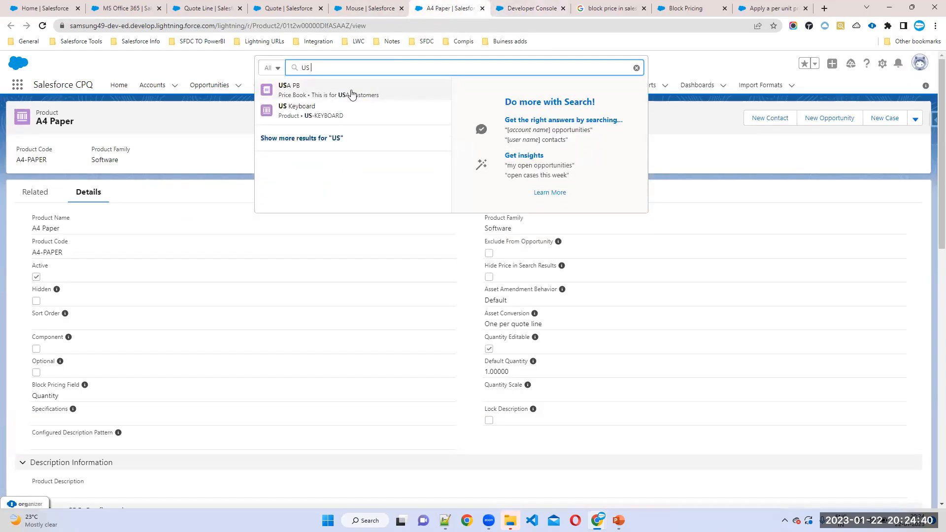
{"action": "left_click", "coordinate": [297, 111]}
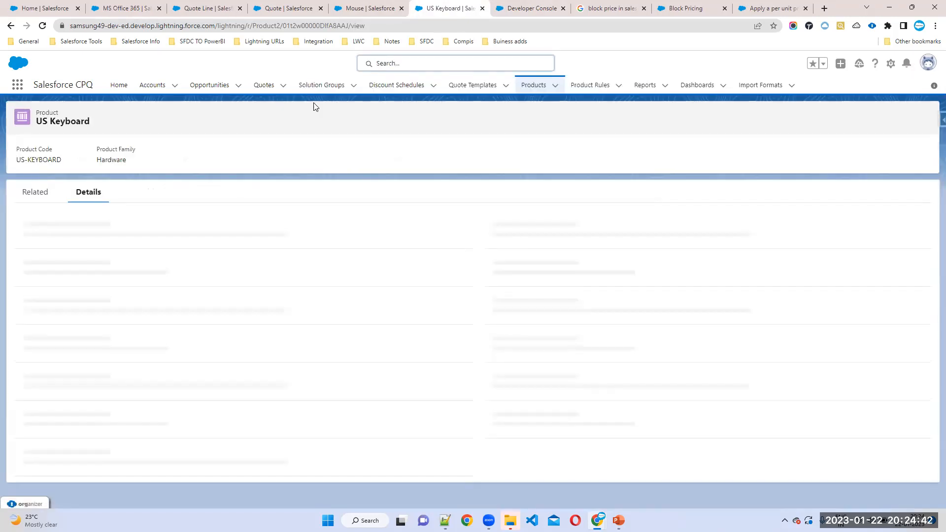
{"action": "left_click", "coordinate": [35, 192]}
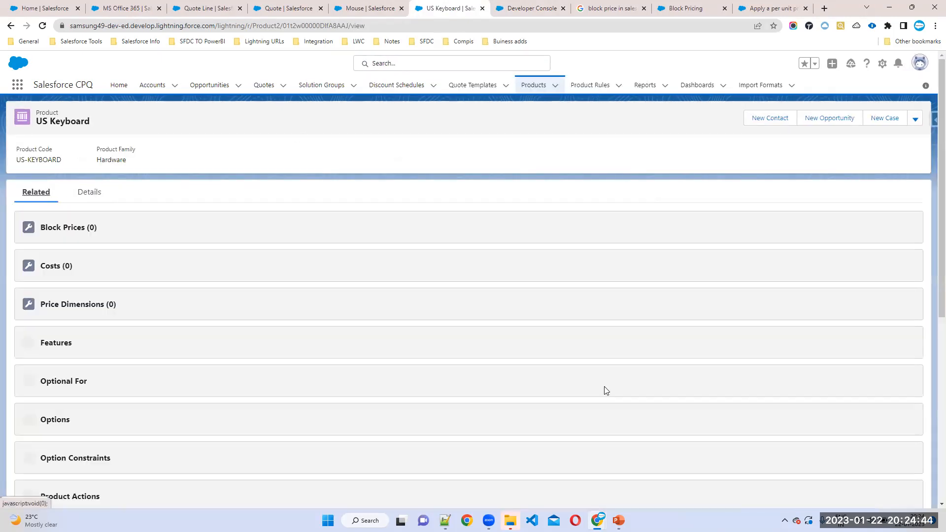
{"action": "scroll", "scroll_direction": "down", "scroll_amount": 3}
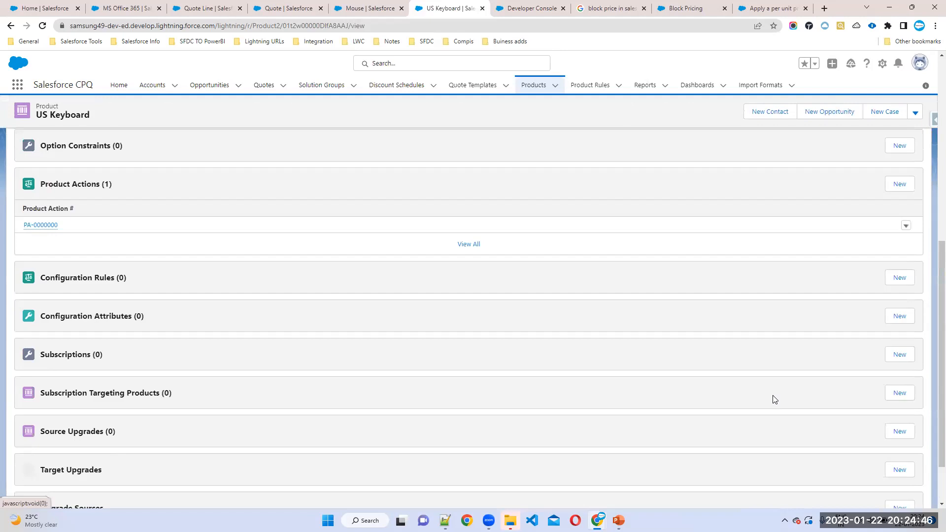
{"action": "scroll", "scroll_direction": "down", "scroll_amount": 3}
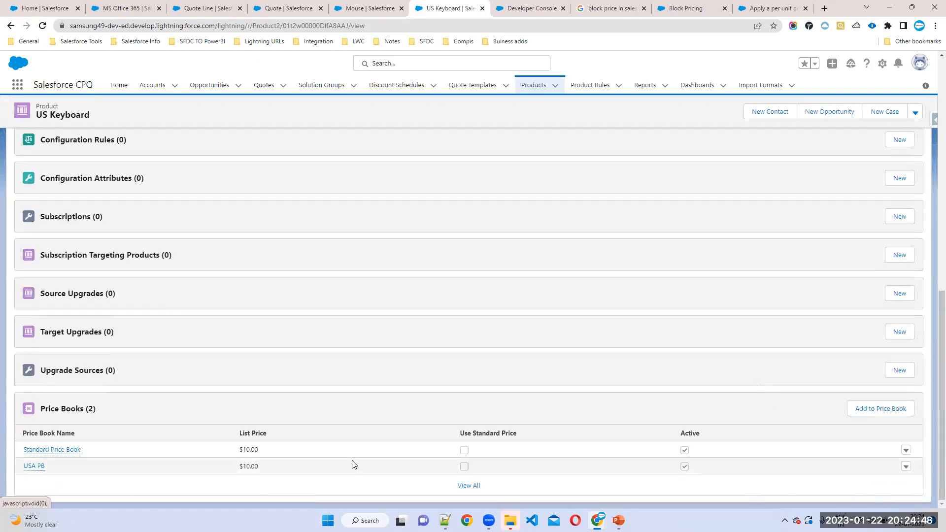
{"action": "mouse_move", "coordinate": [203, 467]}
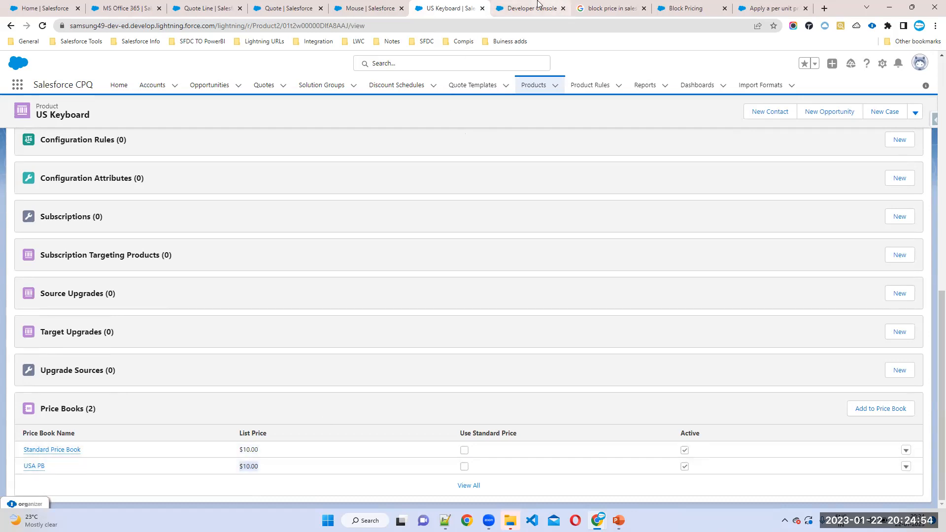
{"action": "left_click", "coordinate": [529, 8]}
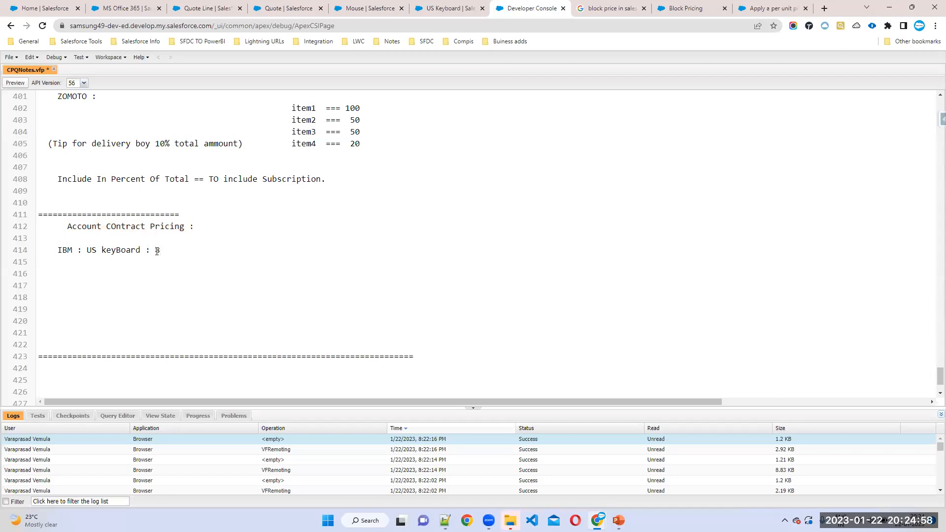
Step: Enter 8 after 'IBM : US keyBoard :' and select the Account COntract Pricing heading
{"action": "type", "text": "8"}
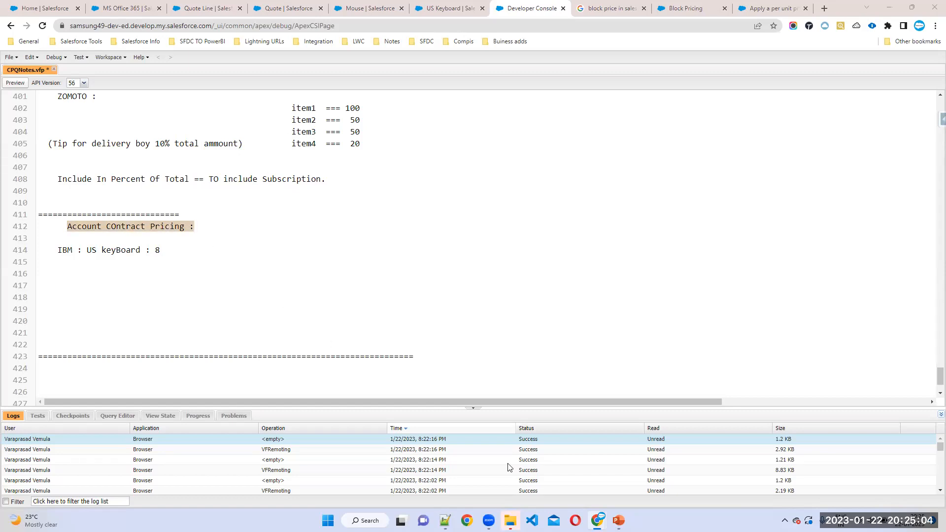
{"action": "left_click", "coordinate": [194, 226]}
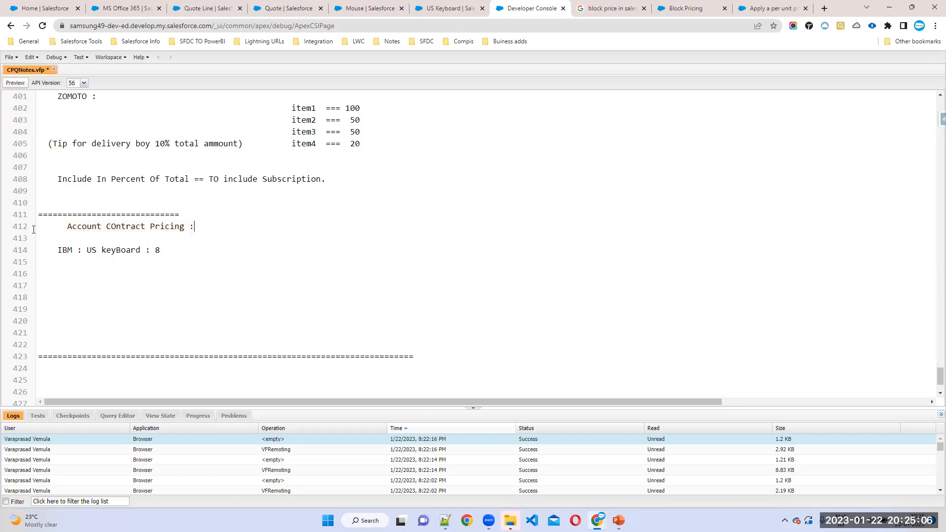
{"action": "double_click", "coordinate": [130, 226]}
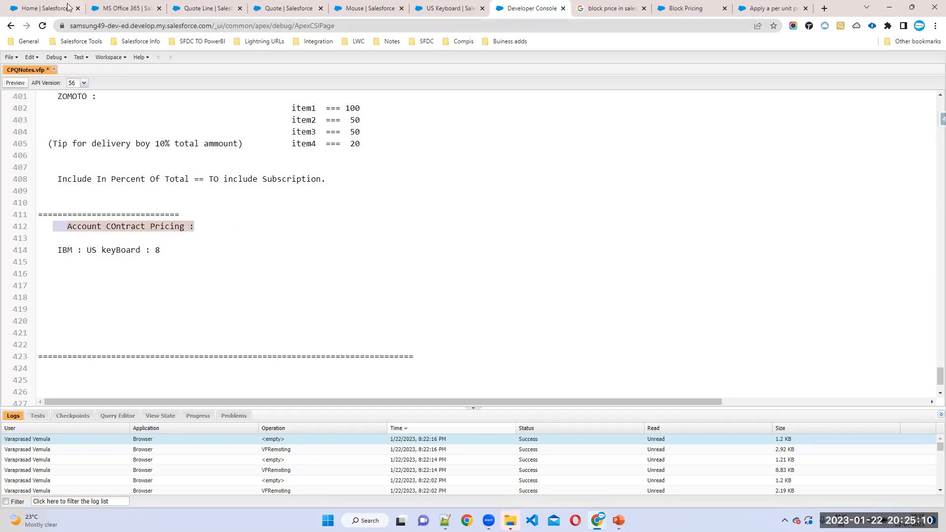
Step: Create and save a new account named 'IBM Account' from the Accounts list
{"action": "left_click", "coordinate": [42, 8]}
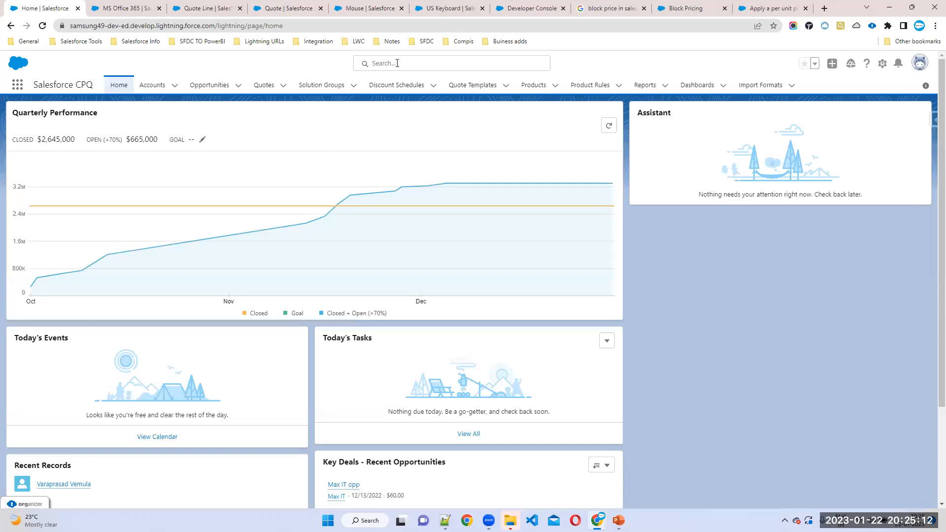
{"action": "left_click", "coordinate": [152, 84]}
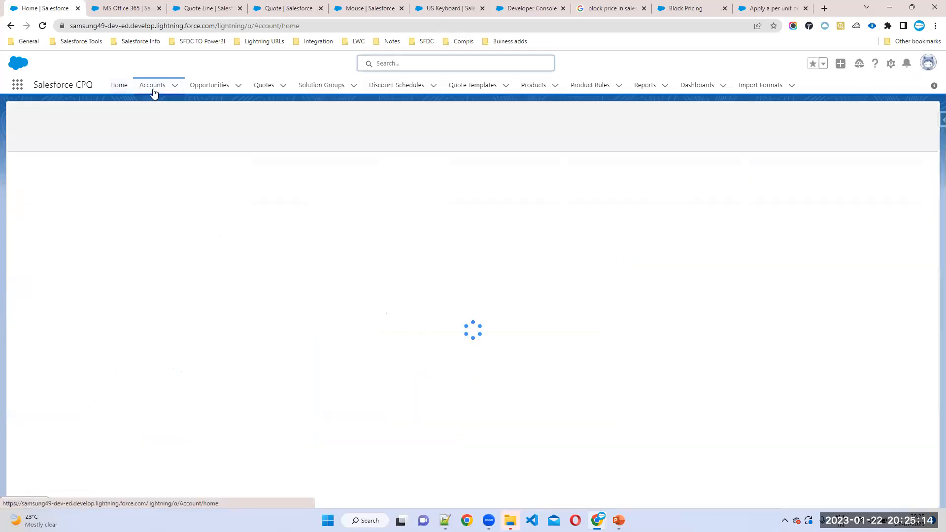
{"action": "left_click", "coordinate": [152, 84]}
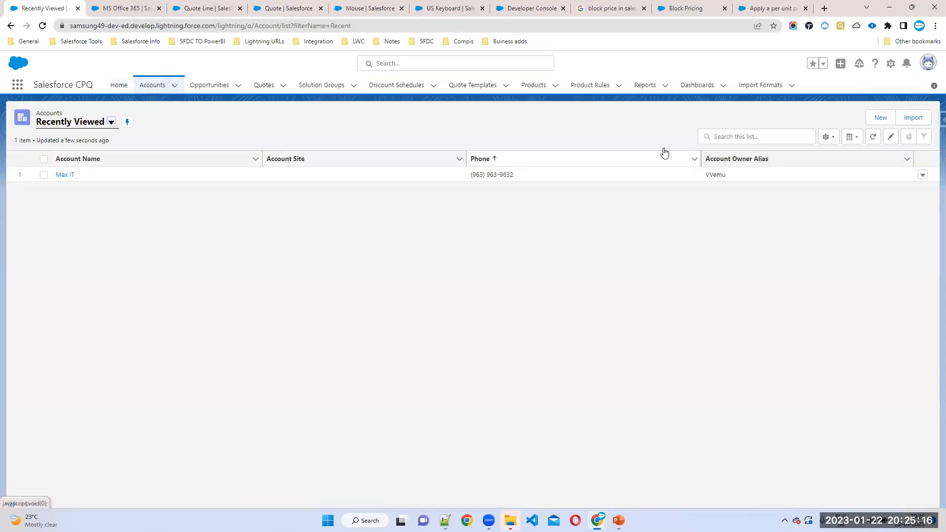
{"action": "left_click", "coordinate": [880, 117]}
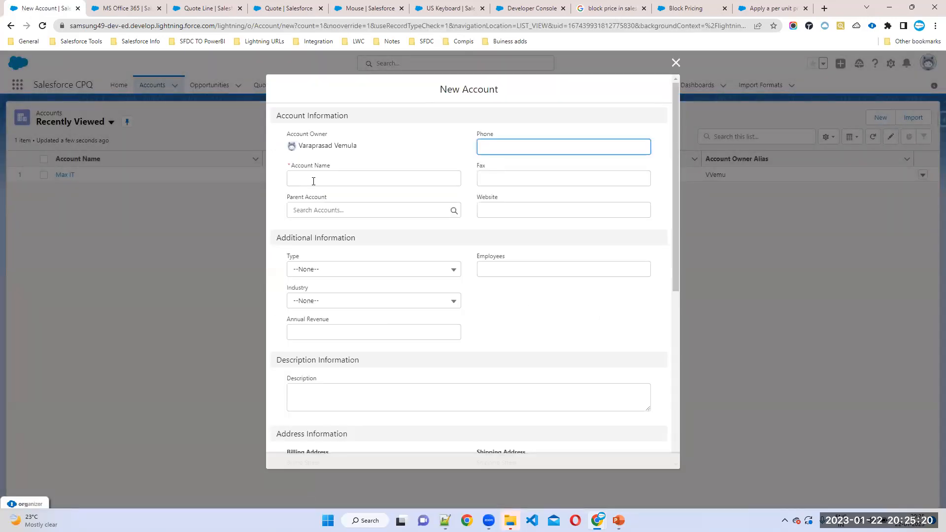
{"action": "type", "text": "IBM Account"}
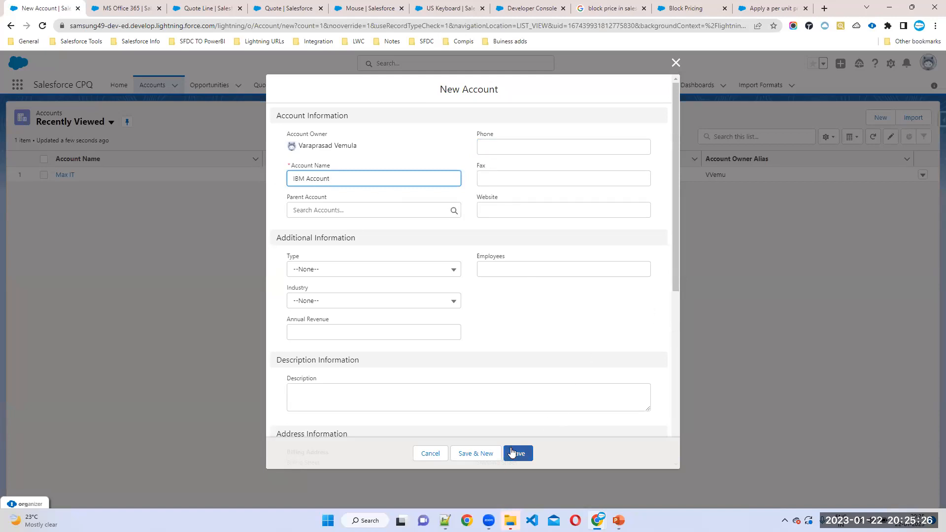
{"action": "left_click", "coordinate": [517, 454]}
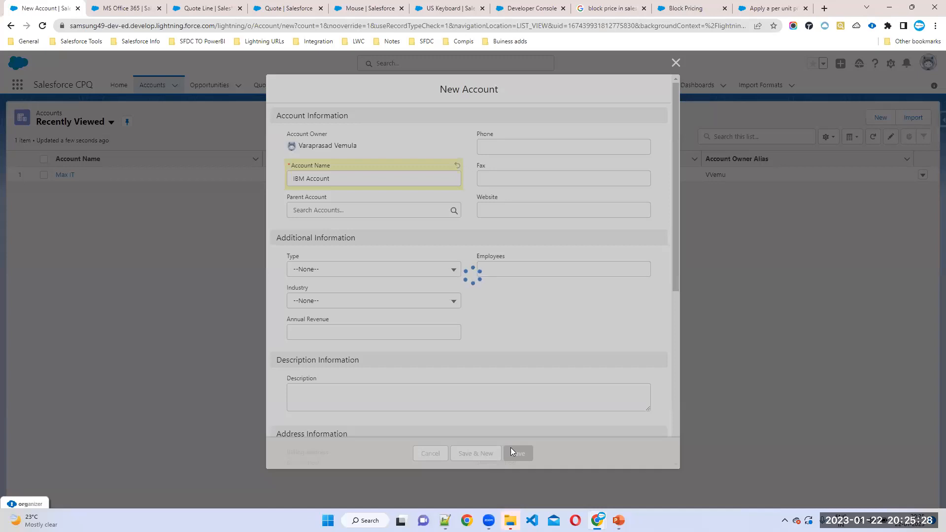
{"action": "left_click", "coordinate": [517, 453]}
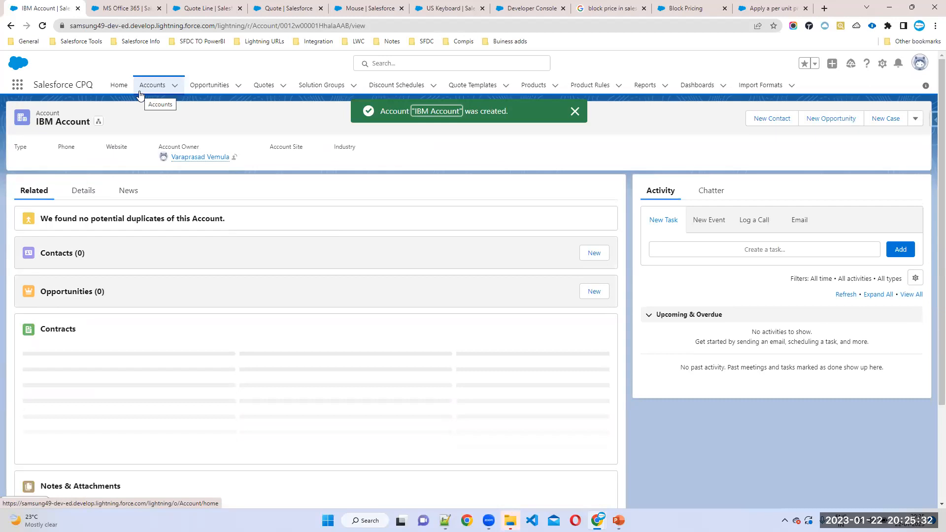
Step: Start a contracted price for IBM Account with product US Keyboard at price 8
{"action": "scroll", "scroll_direction": "down", "scroll_amount": 3}
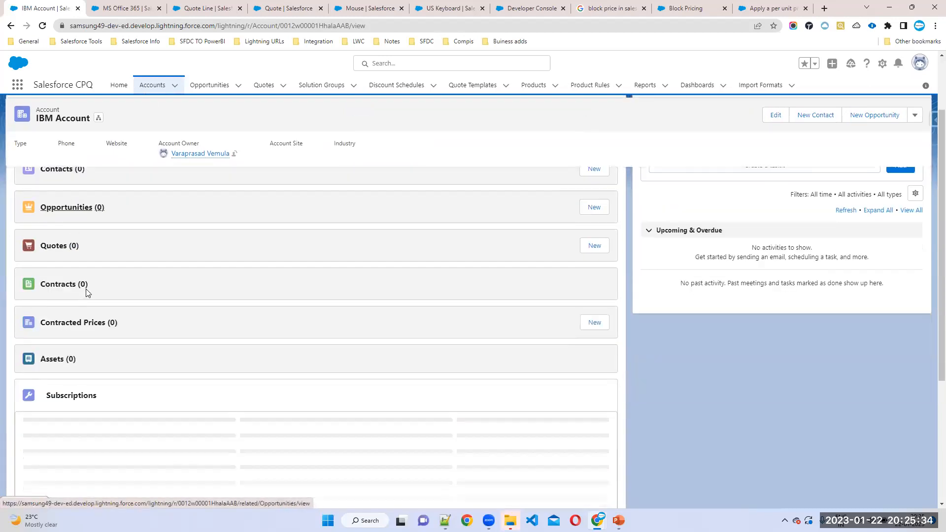
{"action": "scroll", "scroll_direction": "down", "scroll_amount": 3}
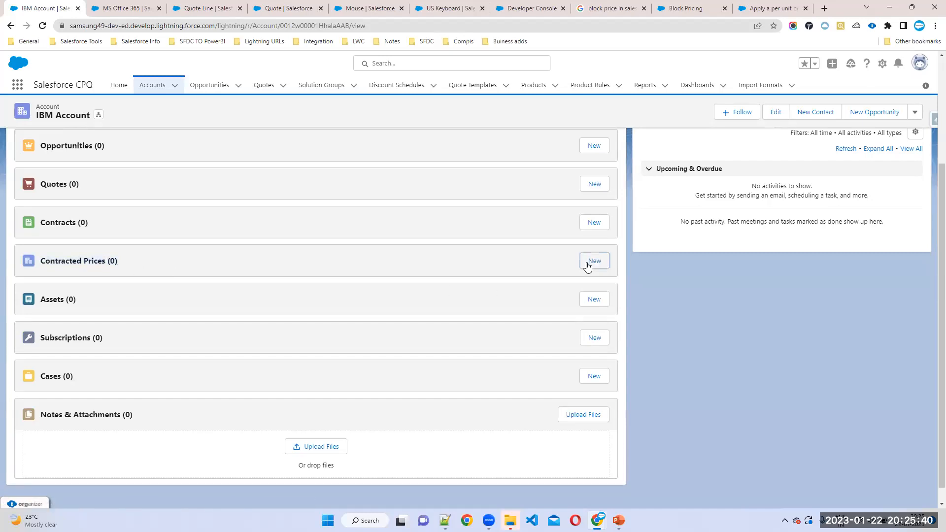
{"action": "left_click", "coordinate": [594, 260]}
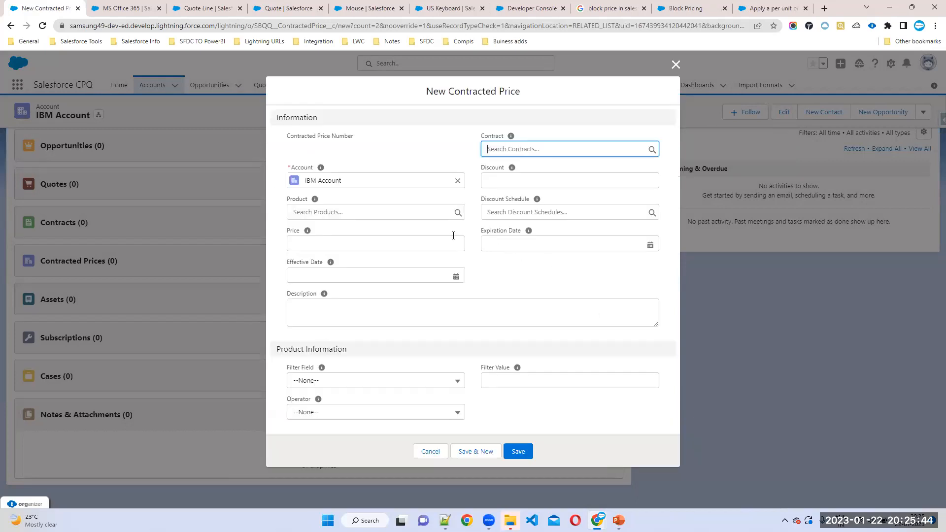
{"action": "left_click", "coordinate": [374, 212]}
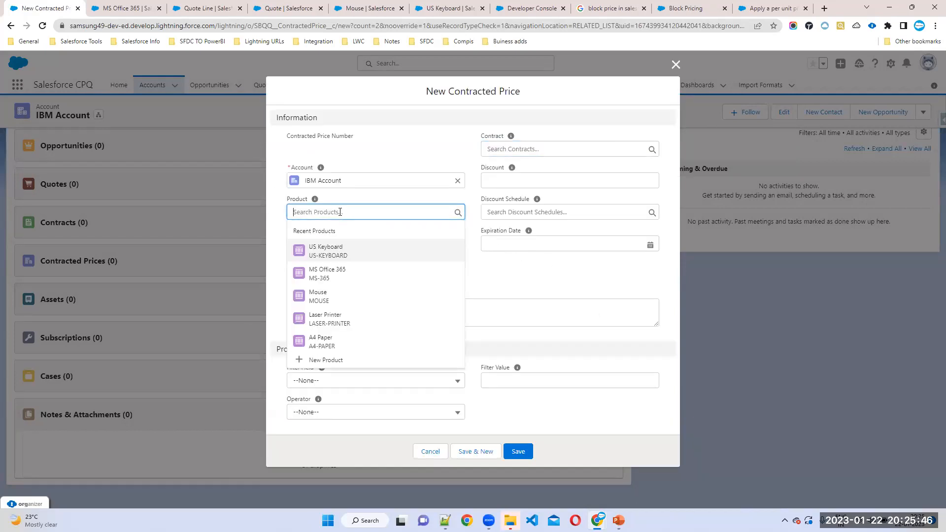
{"action": "type", "text": "us"}
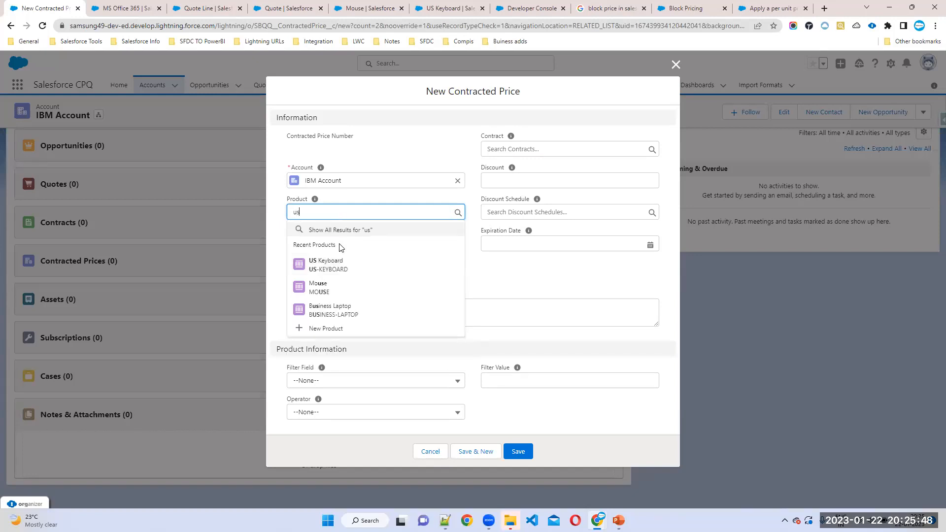
{"action": "left_click", "coordinate": [326, 264]}
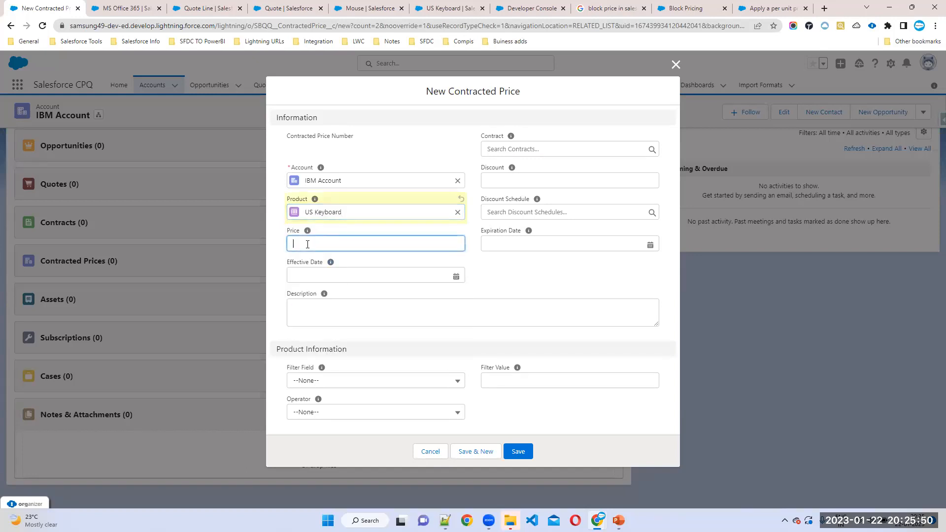
{"action": "type", "text": "8.00"}
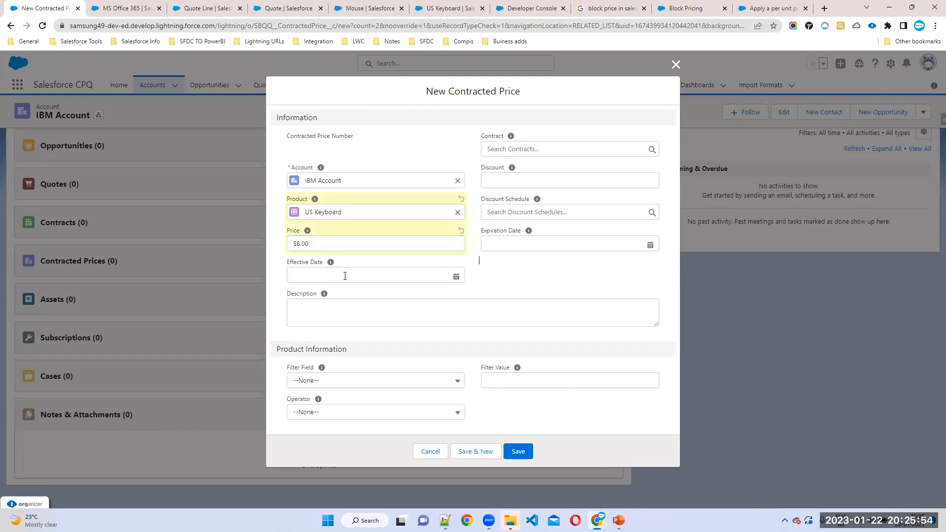
Step: Set the effective date to 1/22/2023 and expiration date to 1/27/2023
{"action": "left_click", "coordinate": [374, 275]}
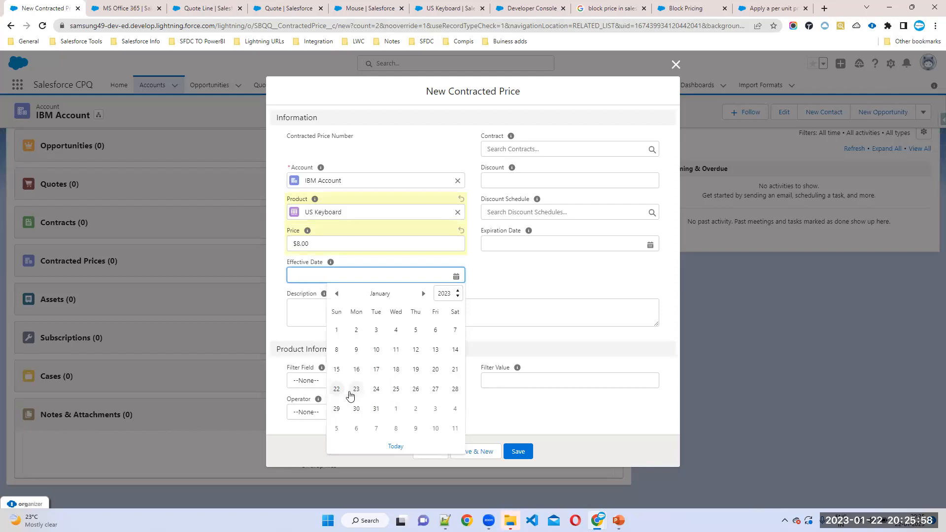
{"action": "left_click", "coordinate": [336, 389]}
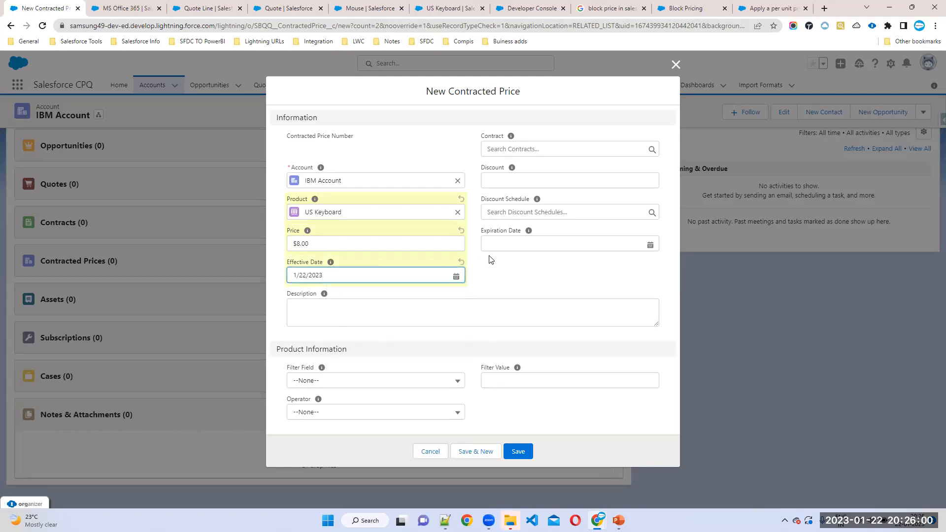
{"action": "left_click", "coordinate": [567, 244]}
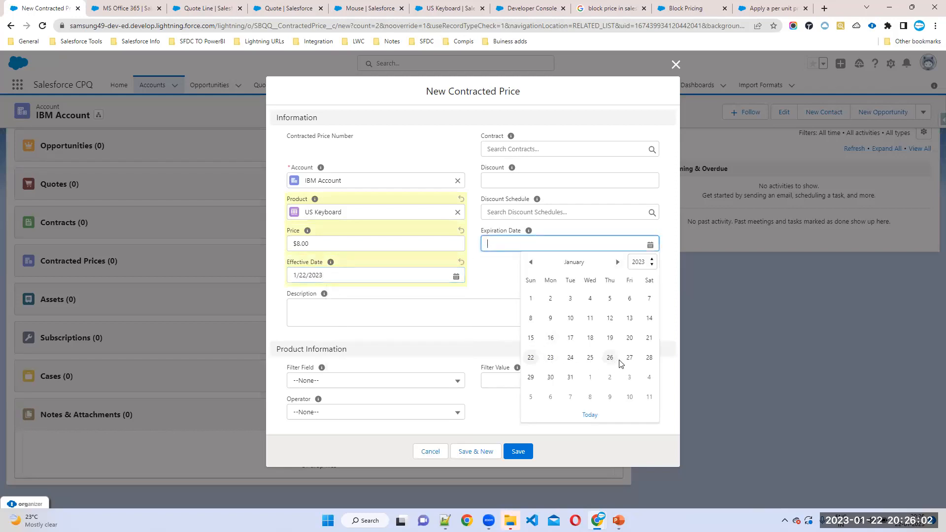
{"action": "left_click", "coordinate": [629, 358]}
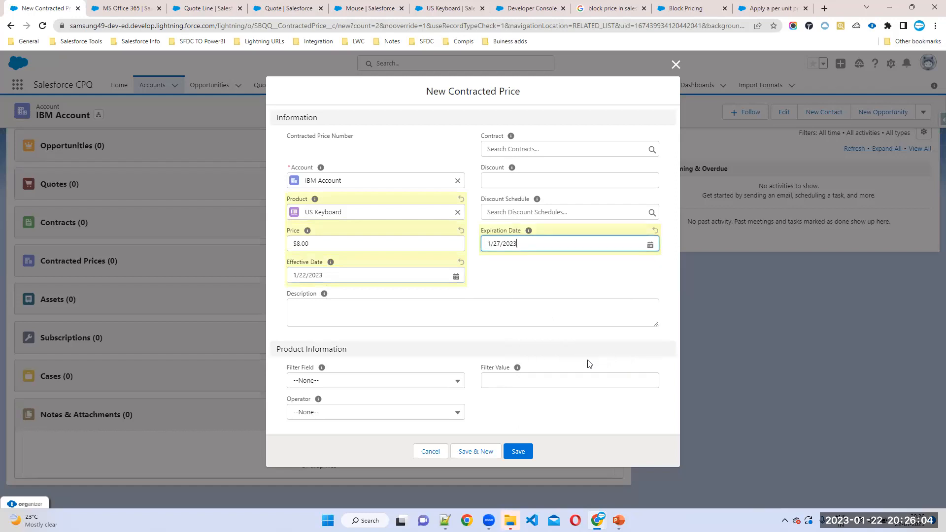
{"action": "mouse_move", "coordinate": [312, 317]}
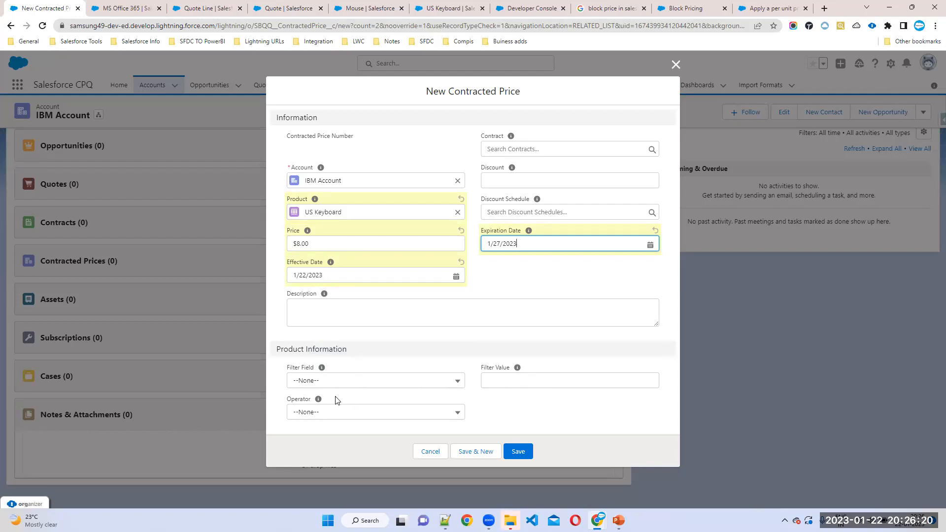
{"action": "mouse_move", "coordinate": [344, 291]}
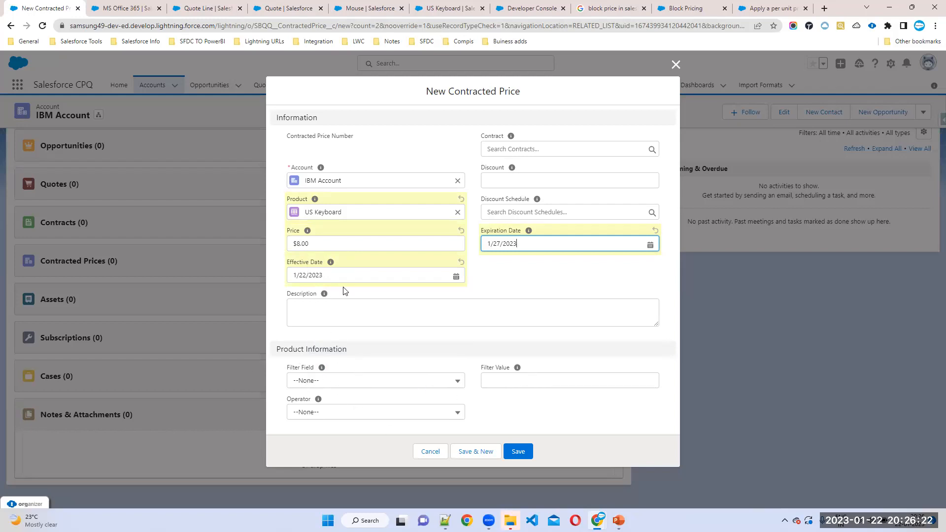
{"action": "mouse_move", "coordinate": [444, 377]}
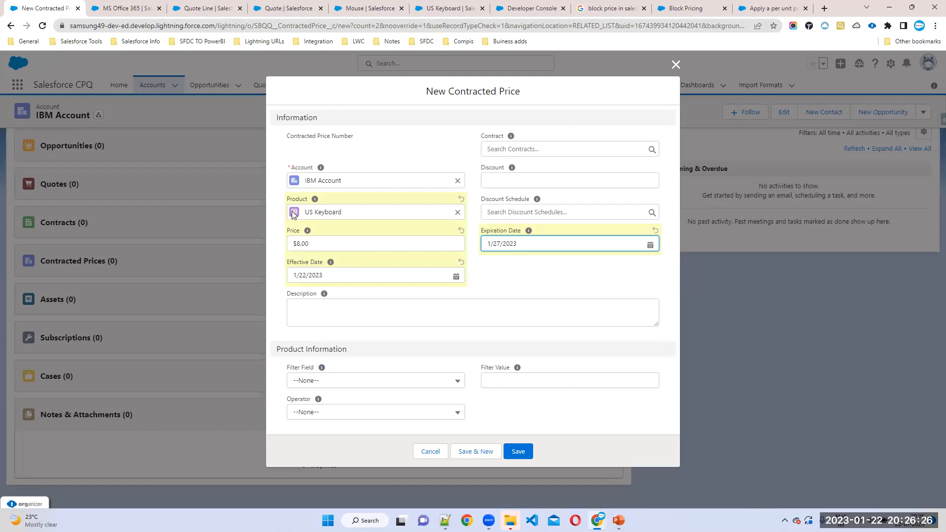
{"action": "mouse_move", "coordinate": [346, 384]}
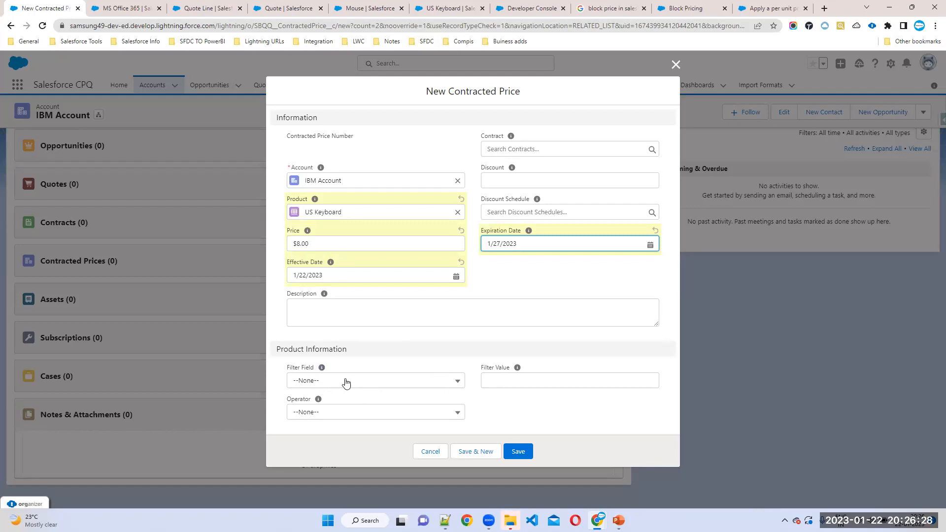
Step: Add a Product Family equals Software filter to the contracted price form
{"action": "left_click", "coordinate": [376, 380]}
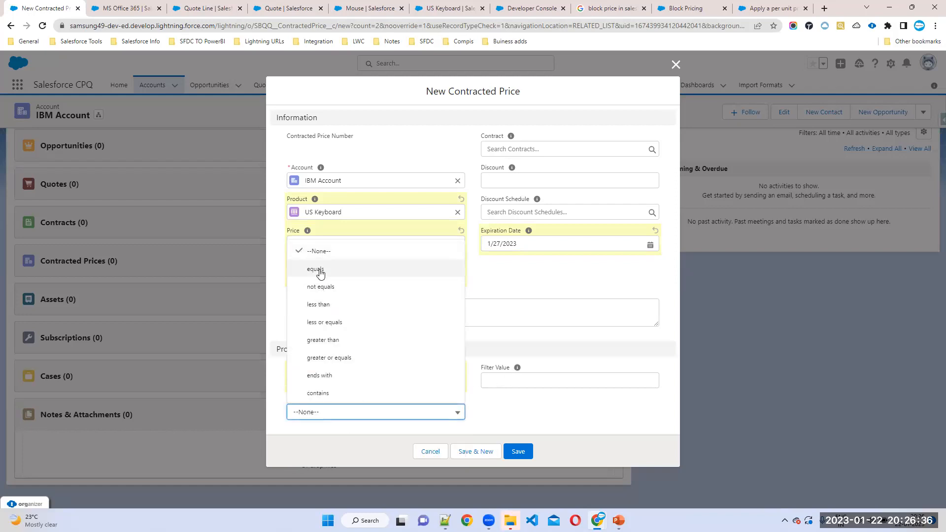
{"action": "left_click", "coordinate": [316, 270]}
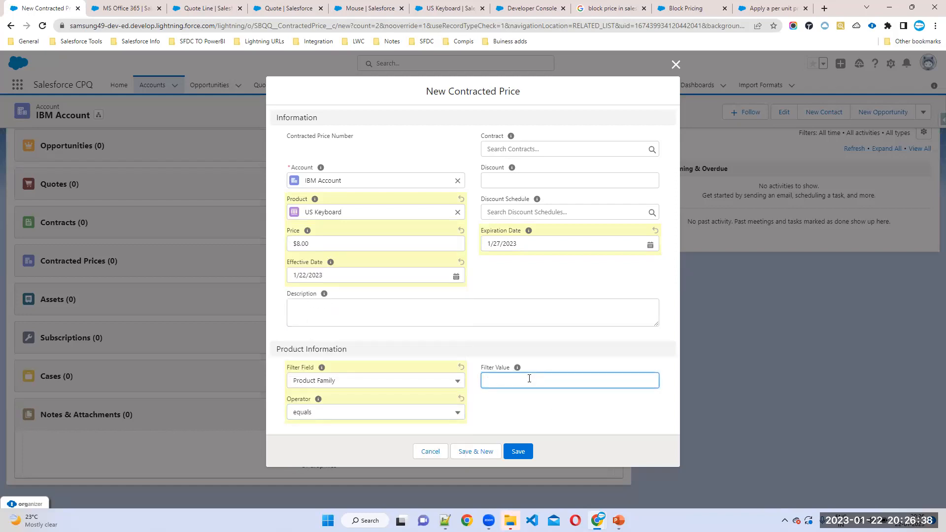
{"action": "type", "text": "Sol"}
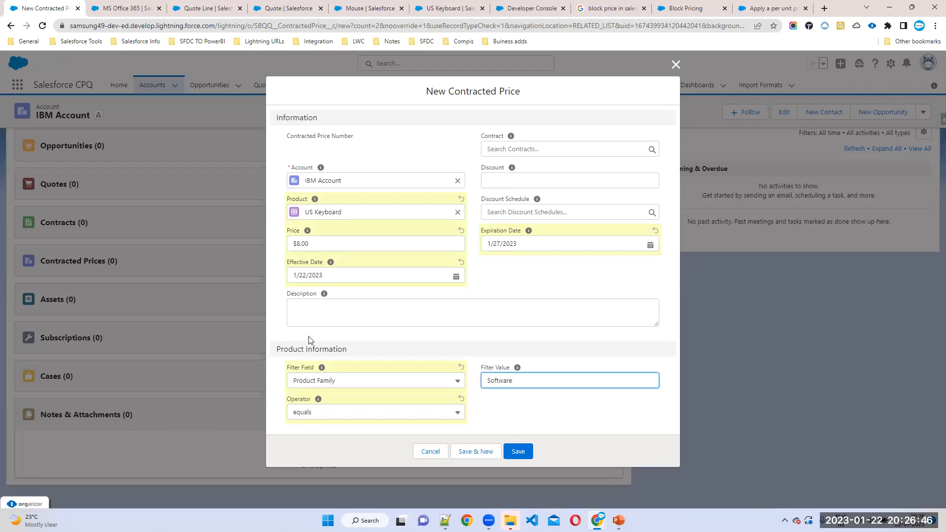
{"action": "mouse_move", "coordinate": [267, 355]}
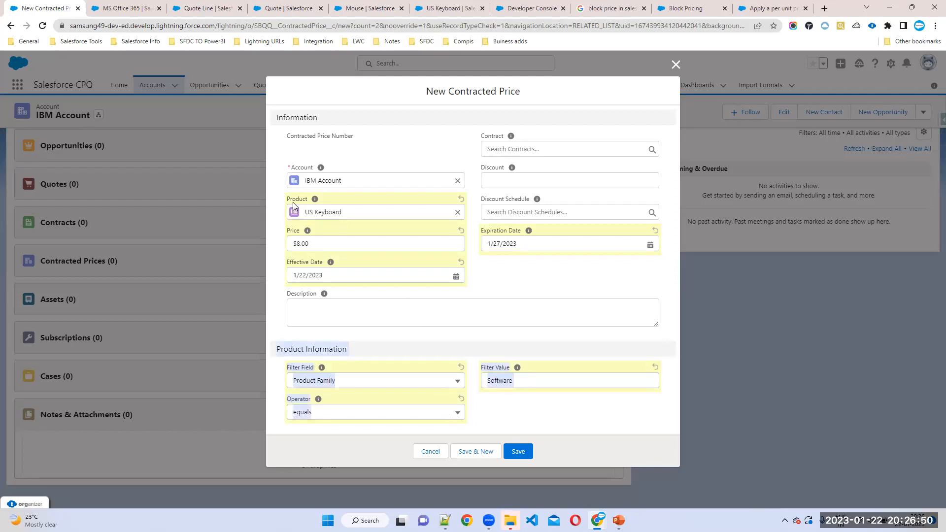
{"action": "mouse_move", "coordinate": [487, 434]}
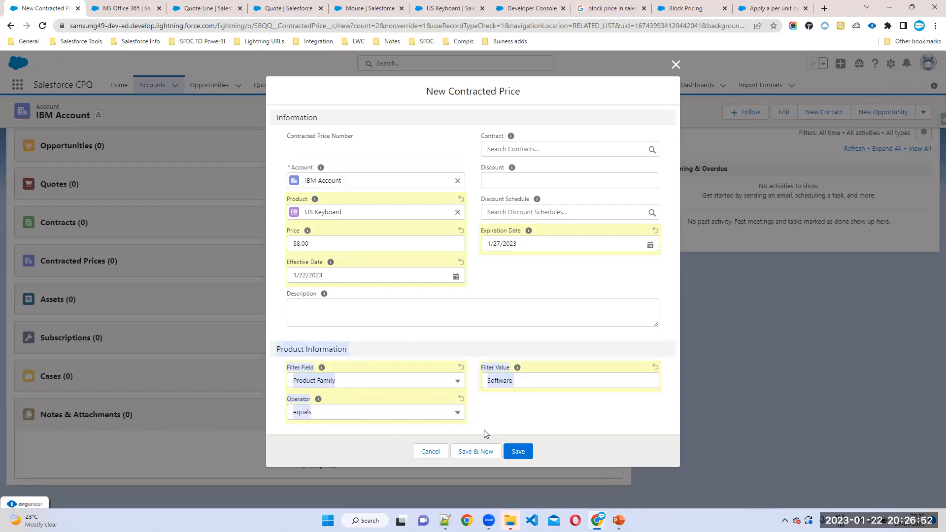
{"action": "left_click", "coordinate": [517, 452]}
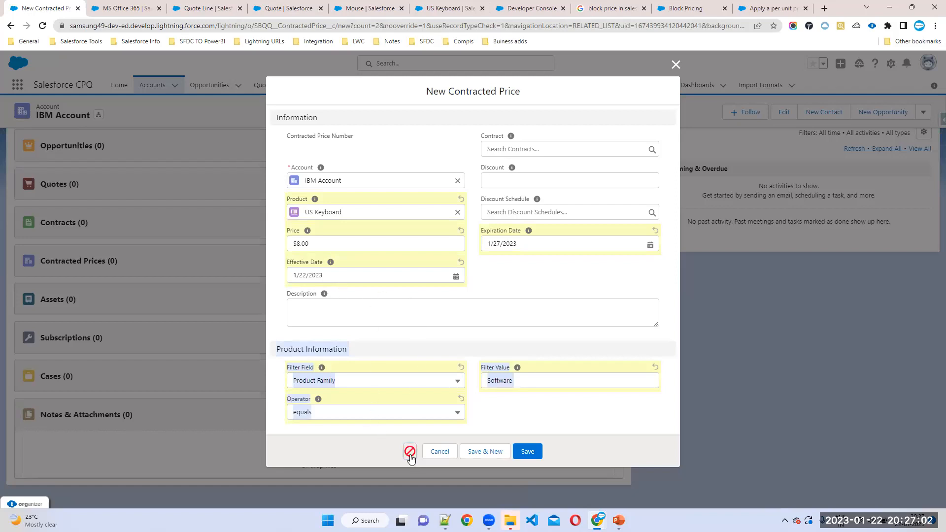
{"action": "mouse_move", "coordinate": [356, 292]}
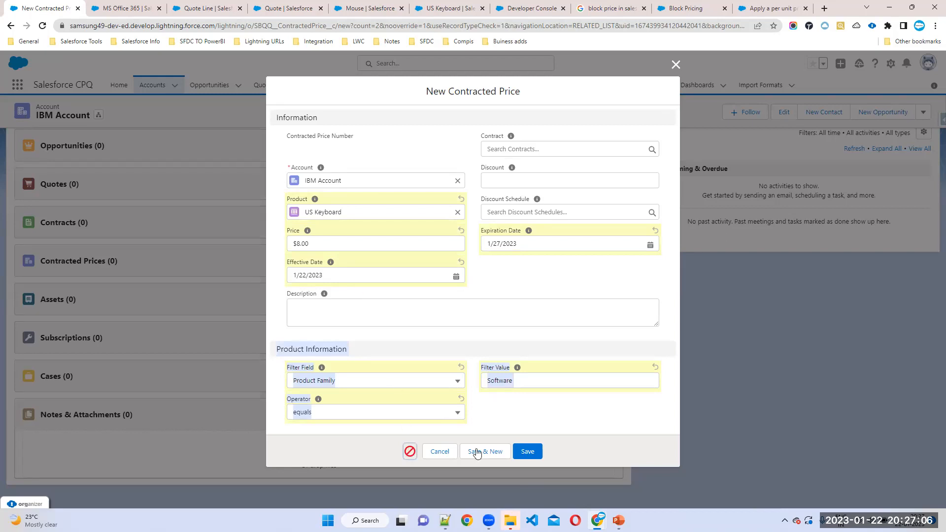
Step: After the product-and-filter save error, clear the filter field, operator and Software value
{"action": "left_click", "coordinate": [527, 451]}
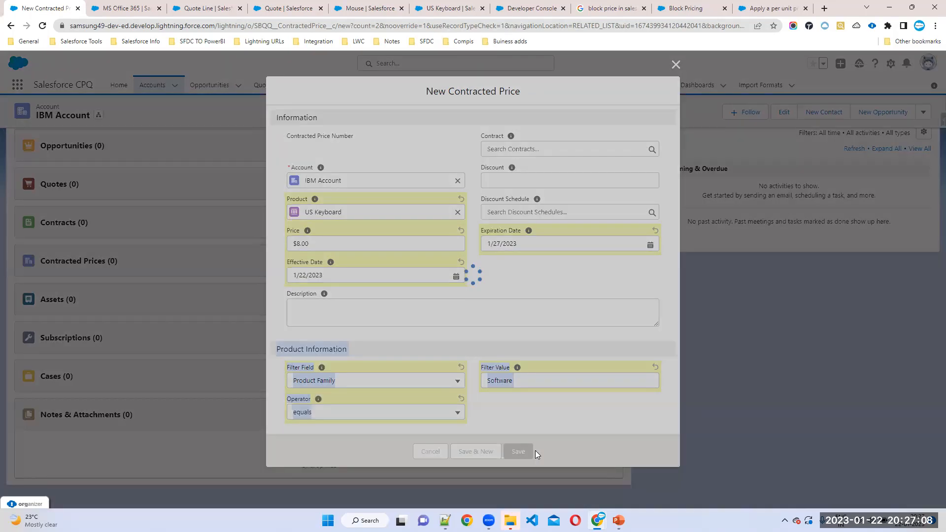
{"action": "left_click", "coordinate": [528, 451]}
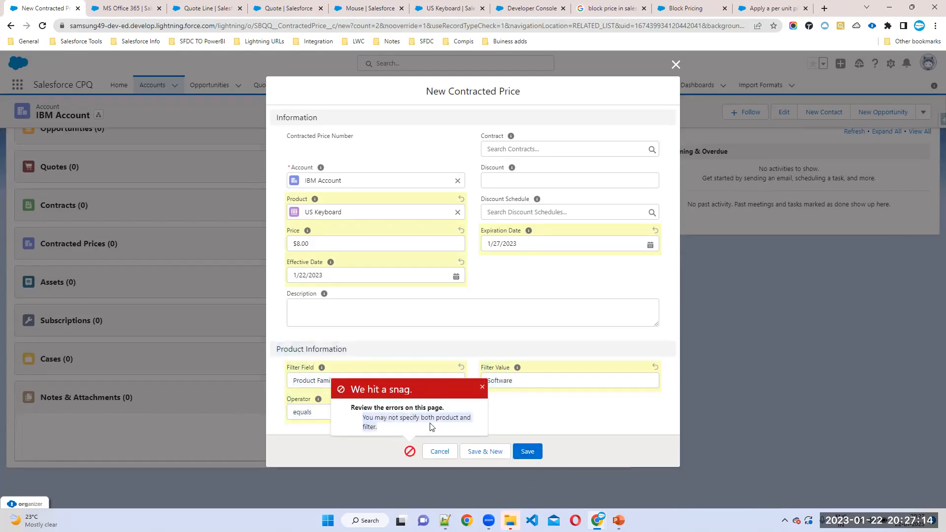
{"action": "mouse_move", "coordinate": [320, 436]}
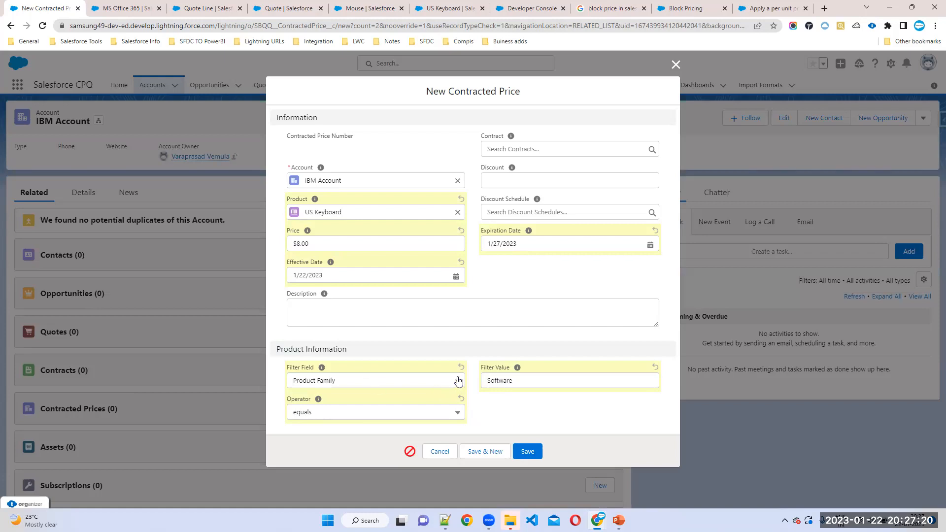
{"action": "left_click", "coordinate": [376, 380]}
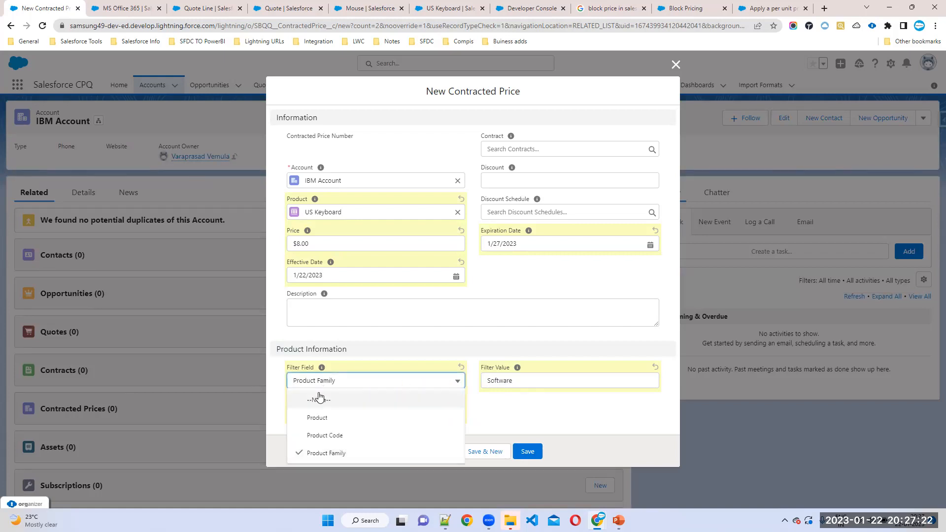
{"action": "left_click", "coordinate": [318, 398]}
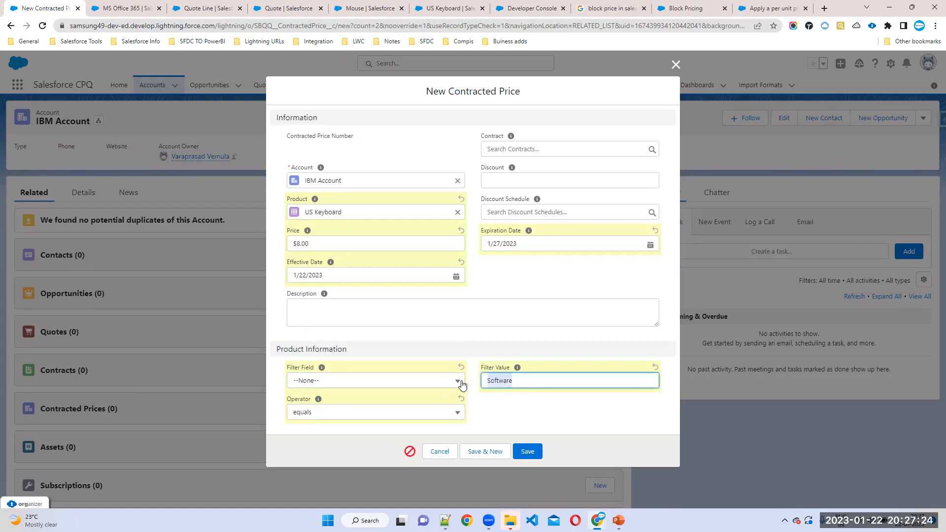
{"action": "left_click", "coordinate": [458, 413]}
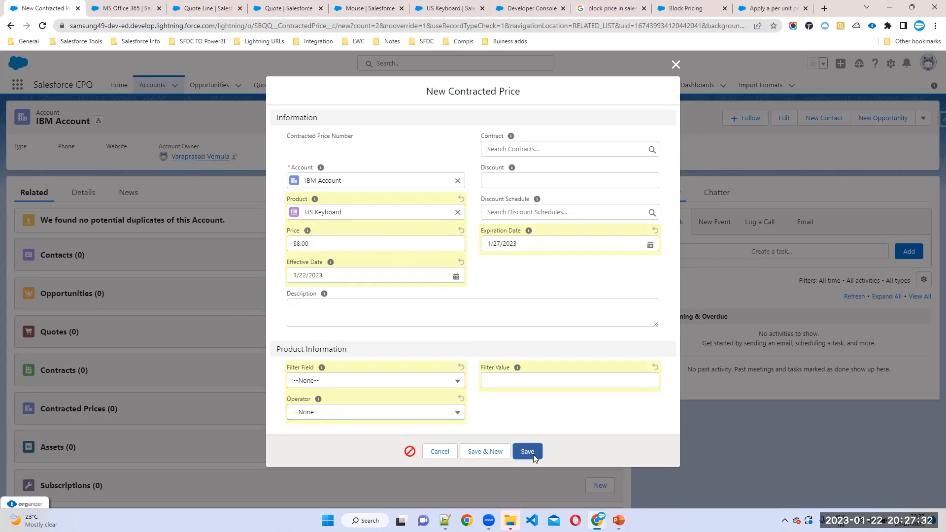
Step: Save contracted price CP-00000 and confirm it appears under IBM Account's Contracted Prices
{"action": "left_click", "coordinate": [527, 451]}
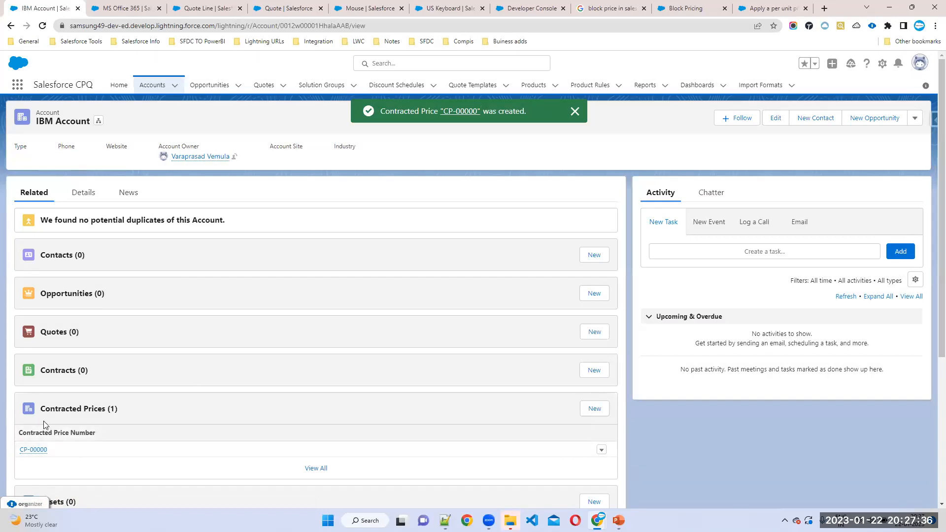
{"action": "scroll", "scroll_direction": "down", "scroll_amount": 3}
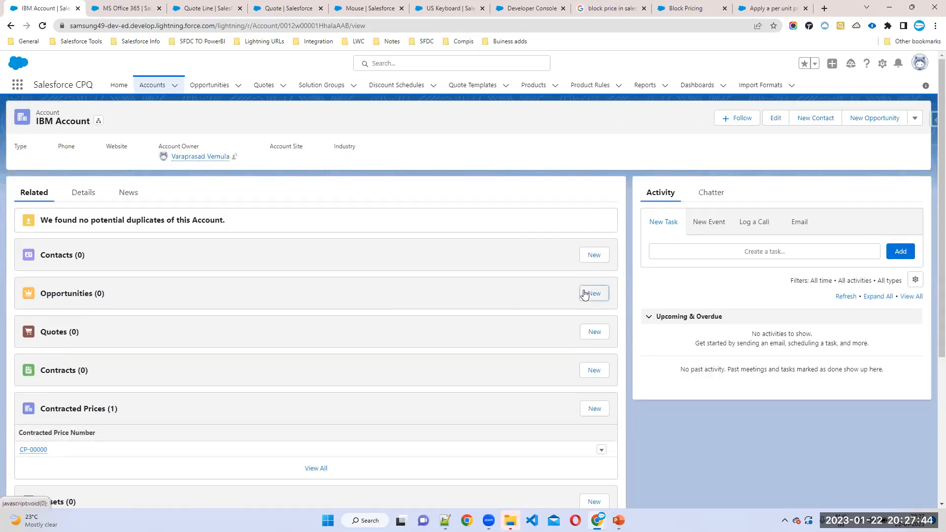
Step: Create and save 'IBM Opportunity' with close date 1/25/2023 at Proposal/Price Quote stage
{"action": "left_click", "coordinate": [593, 293]}
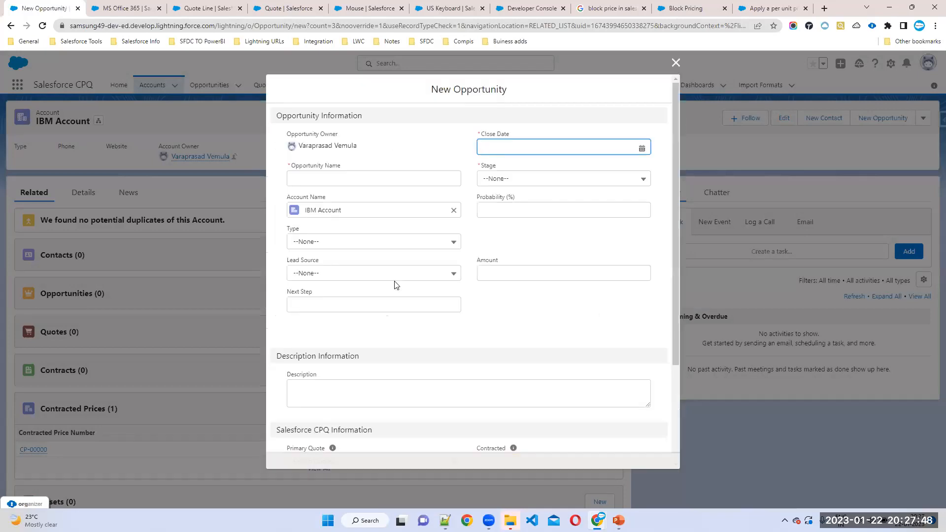
{"action": "left_click", "coordinate": [517, 453]}
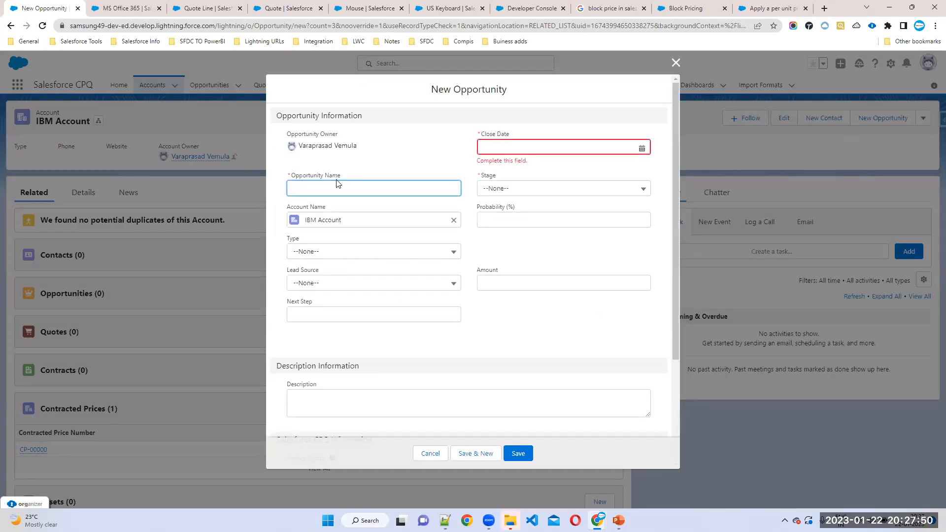
{"action": "type", "text": "IBM Opportunity"}
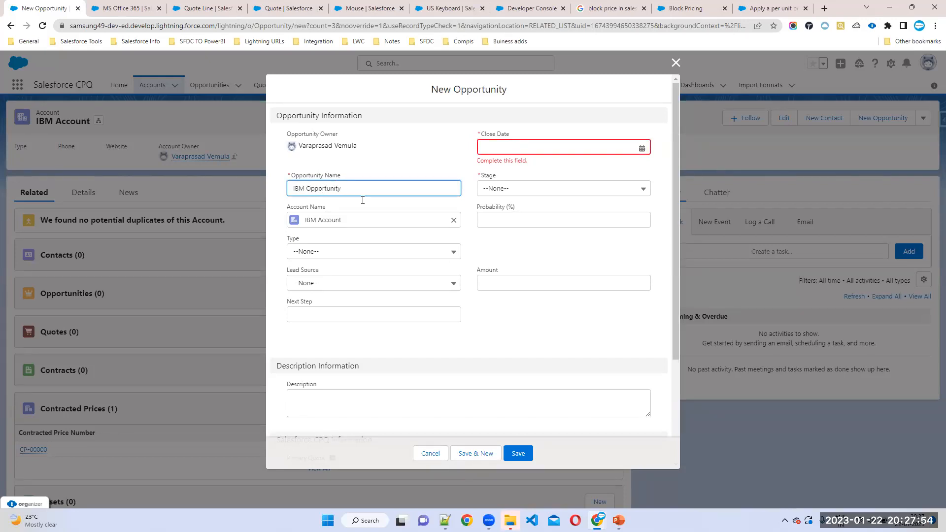
{"action": "left_click", "coordinate": [561, 147]}
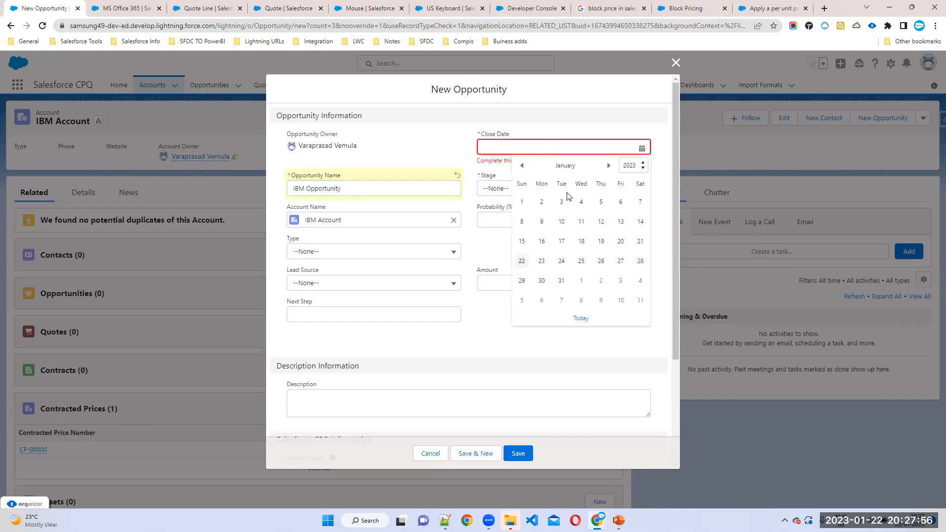
{"action": "mouse_move", "coordinate": [581, 261]}
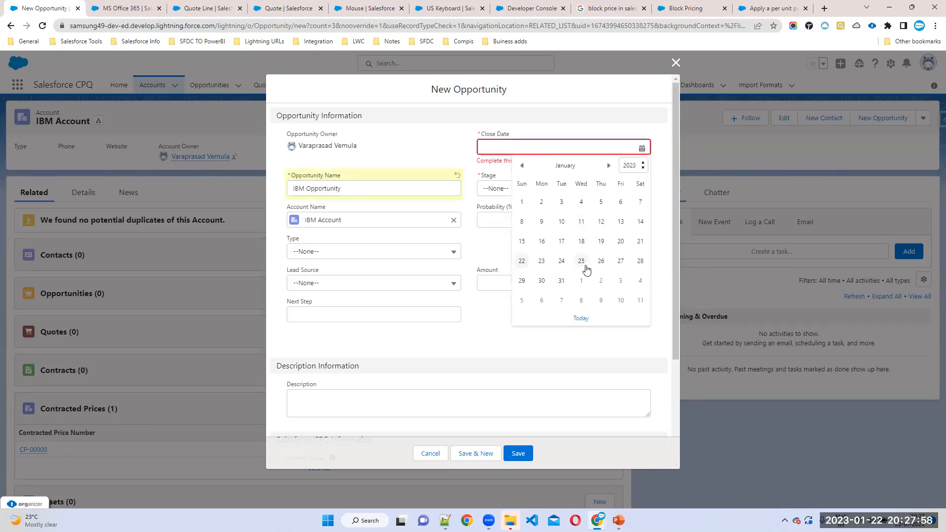
{"action": "left_click", "coordinate": [581, 261]}
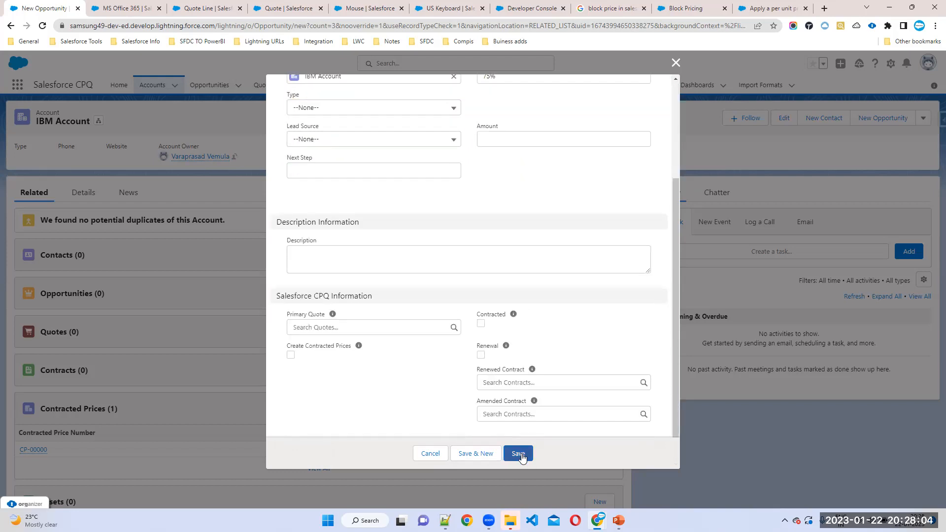
{"action": "left_click", "coordinate": [517, 454]}
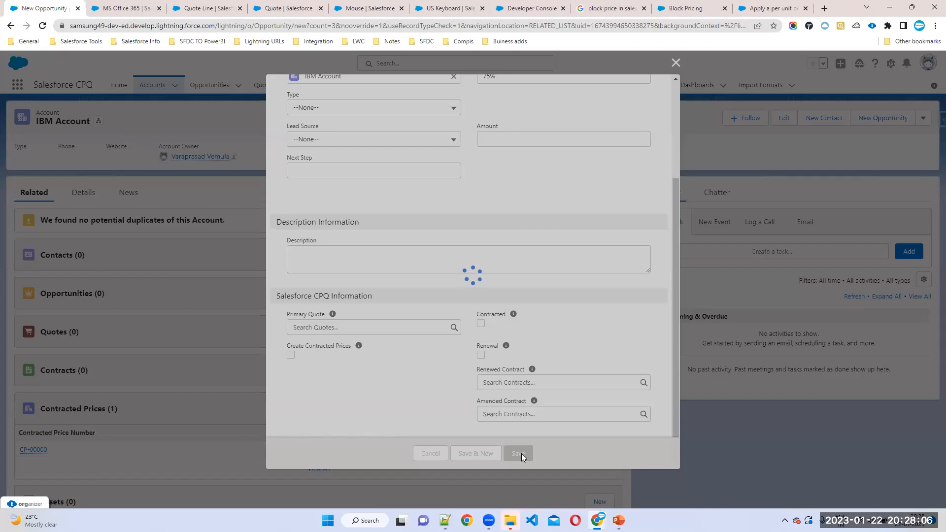
{"action": "left_click", "coordinate": [517, 453]}
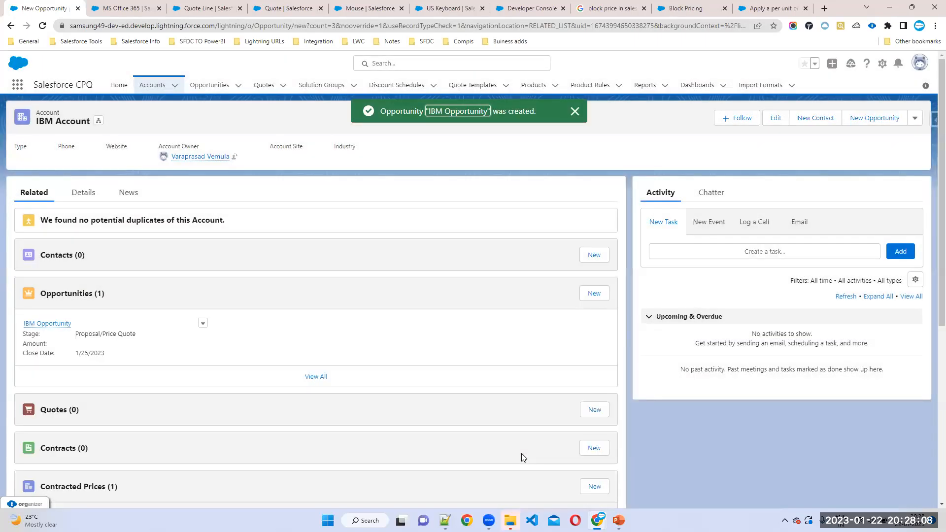
Step: Create and save a new quote with IBM Account and IBM Opportunity, producing Q-00007
{"action": "left_click", "coordinate": [594, 409]}
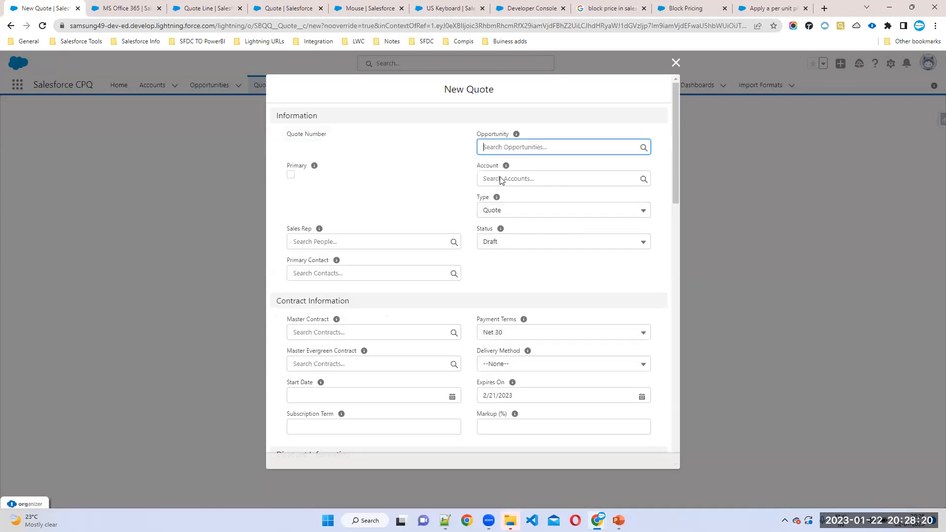
{"action": "left_click", "coordinate": [562, 178]}
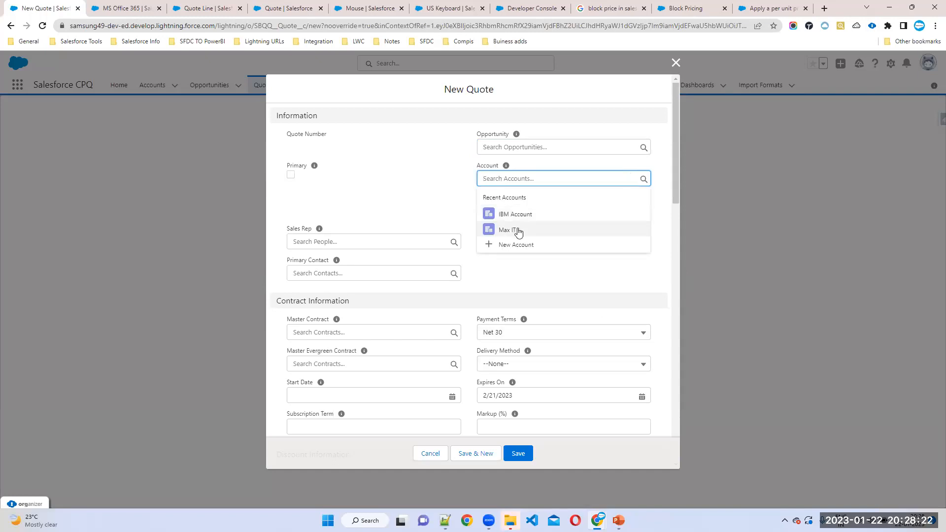
{"action": "left_click", "coordinate": [514, 213]}
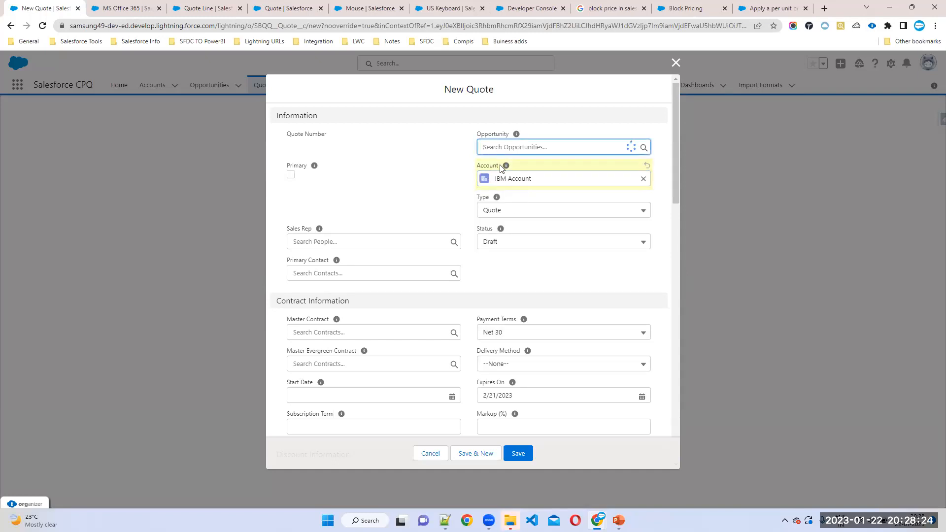
{"action": "left_click", "coordinate": [549, 146]}
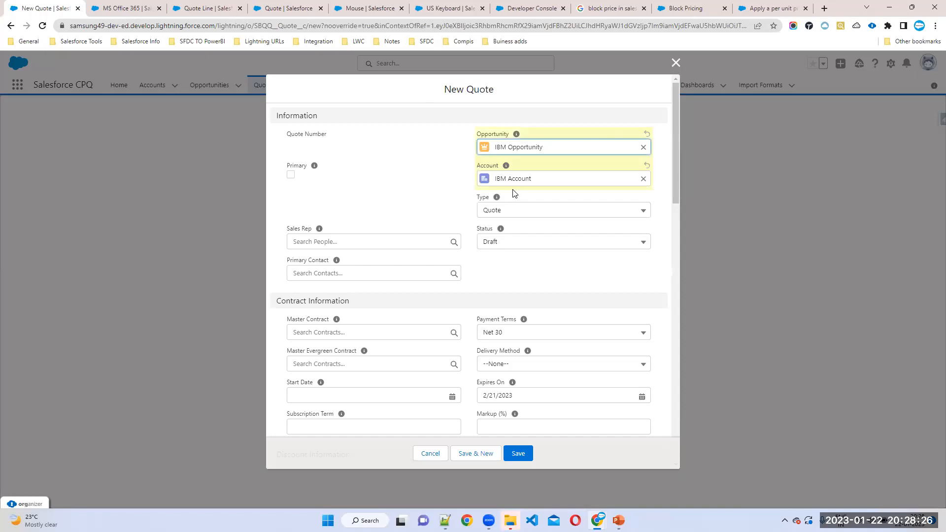
{"action": "left_click", "coordinate": [517, 453]}
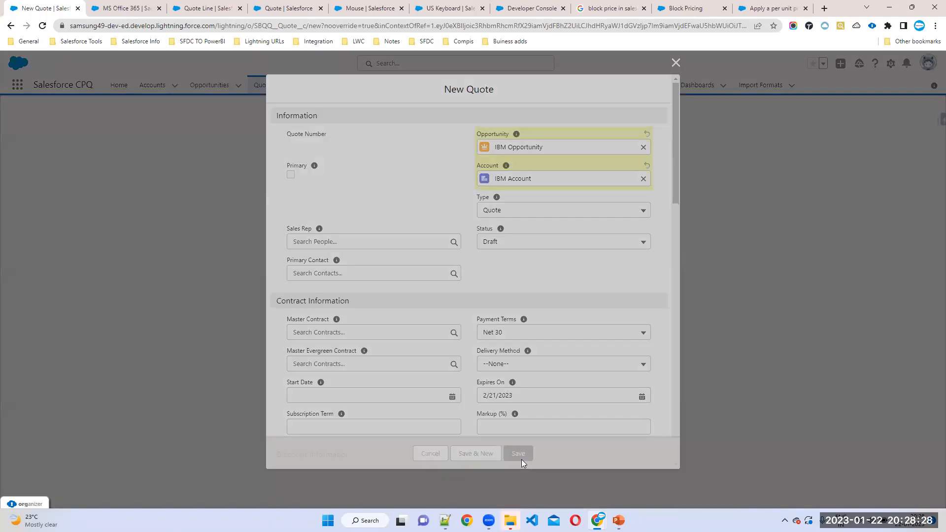
{"action": "left_click", "coordinate": [518, 453]}
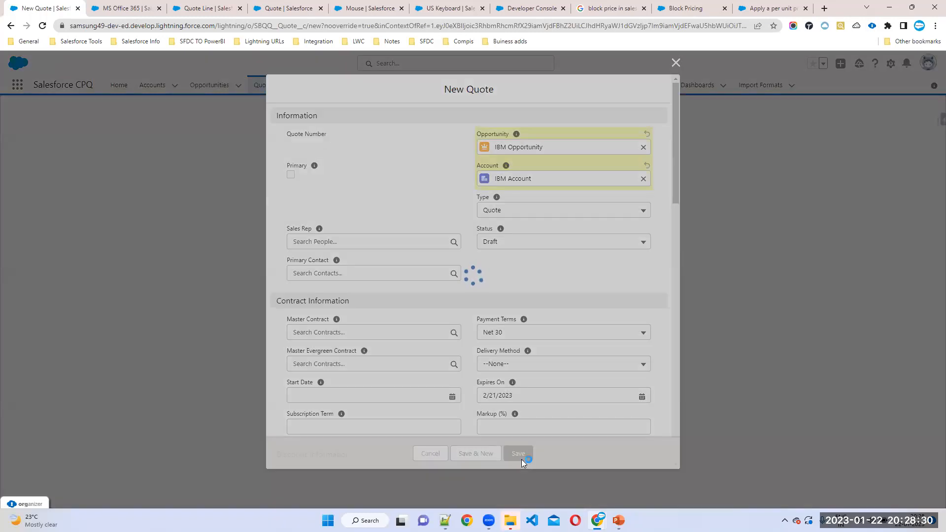
{"action": "left_click", "coordinate": [518, 454]}
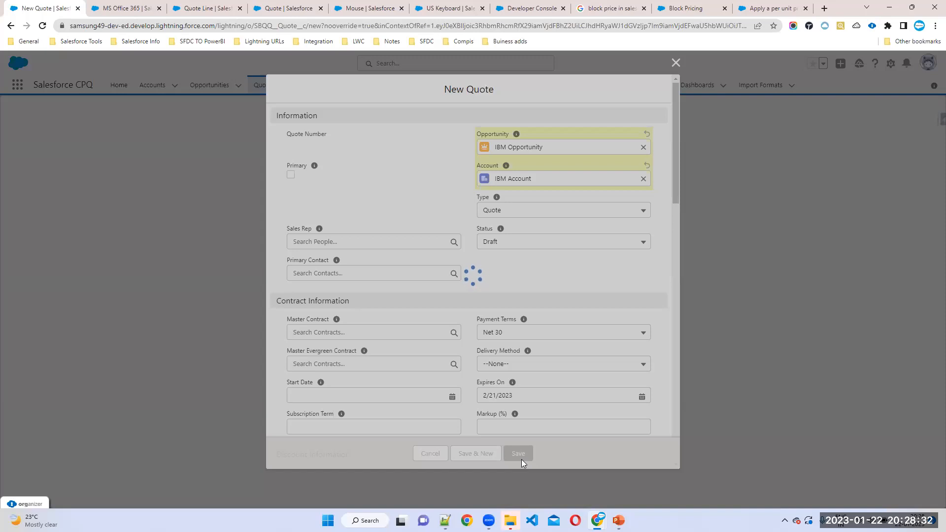
{"action": "left_click", "coordinate": [517, 454]}
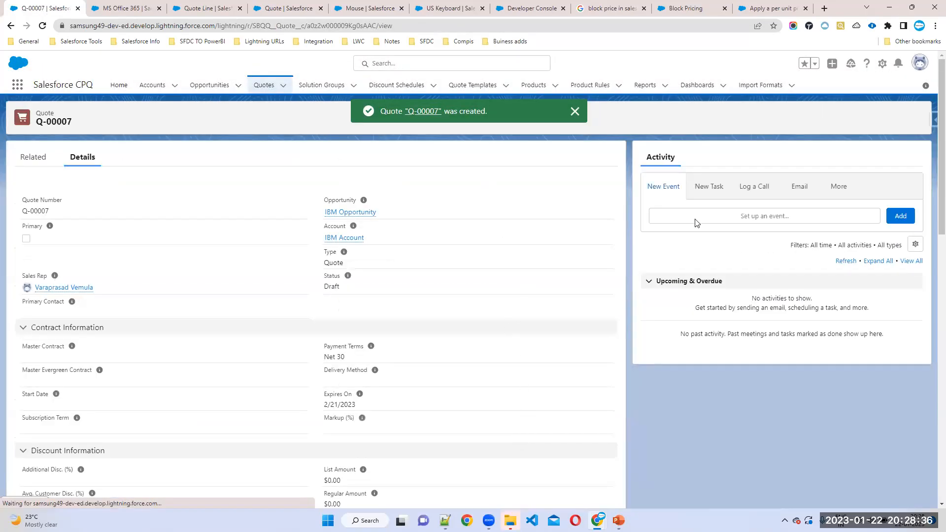
Step: Edit Q-00007's lines, choose the USA PB price book and load Product Selection
{"action": "left_click", "coordinate": [914, 118]}
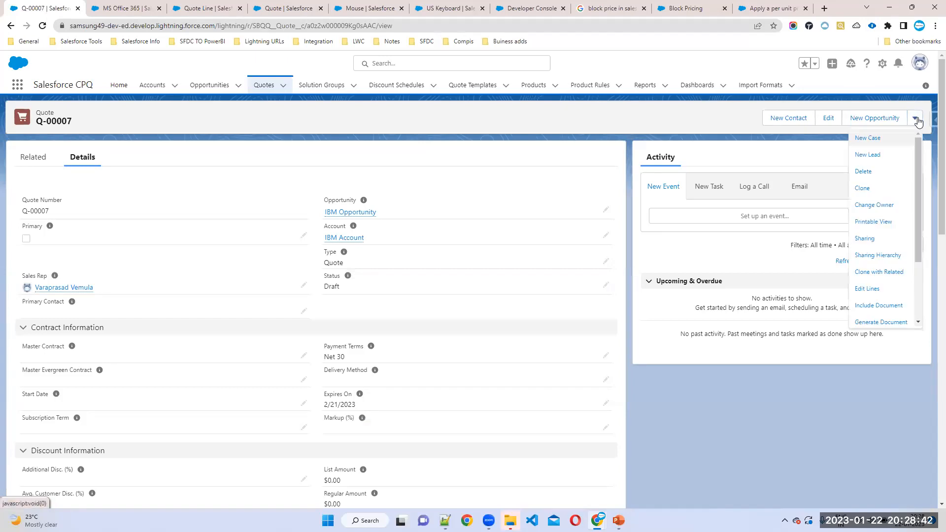
{"action": "left_click", "coordinate": [868, 289]}
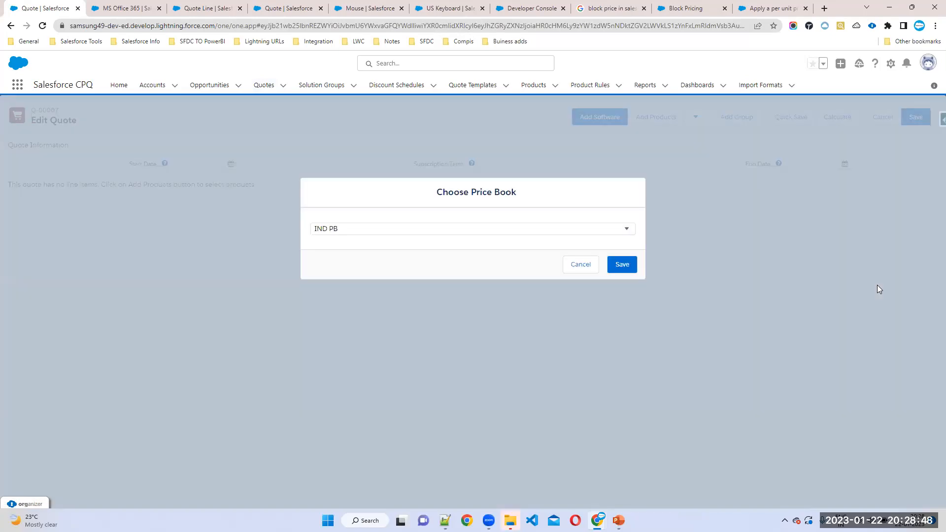
{"action": "left_click", "coordinate": [472, 228]}
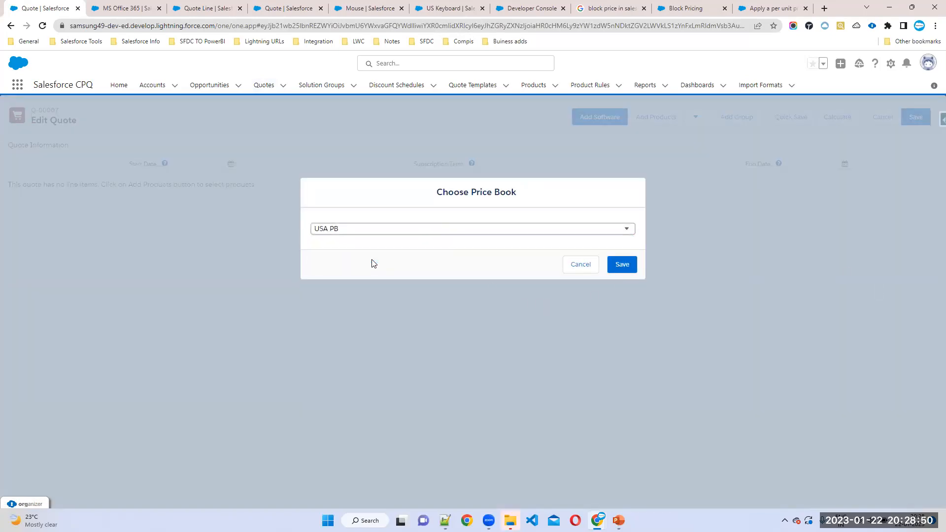
{"action": "left_click", "coordinate": [621, 264]}
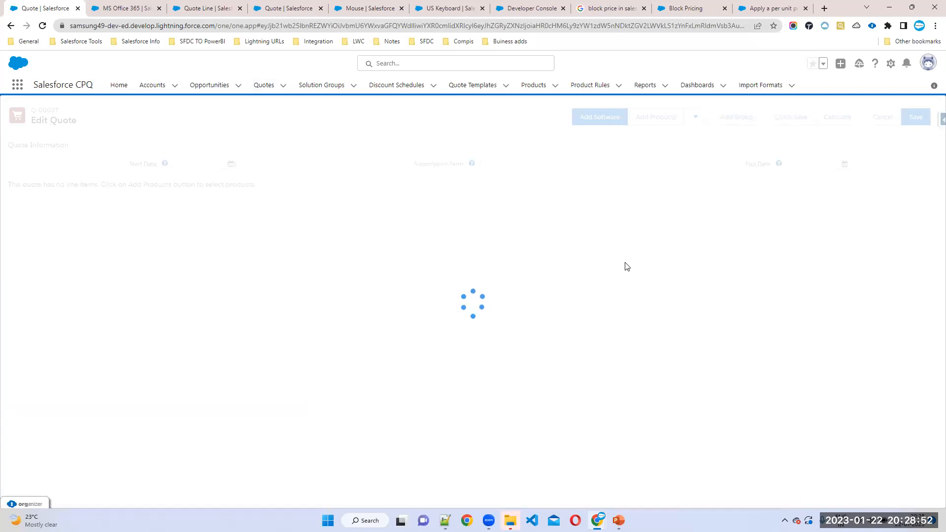
{"action": "left_click", "coordinate": [657, 116]}
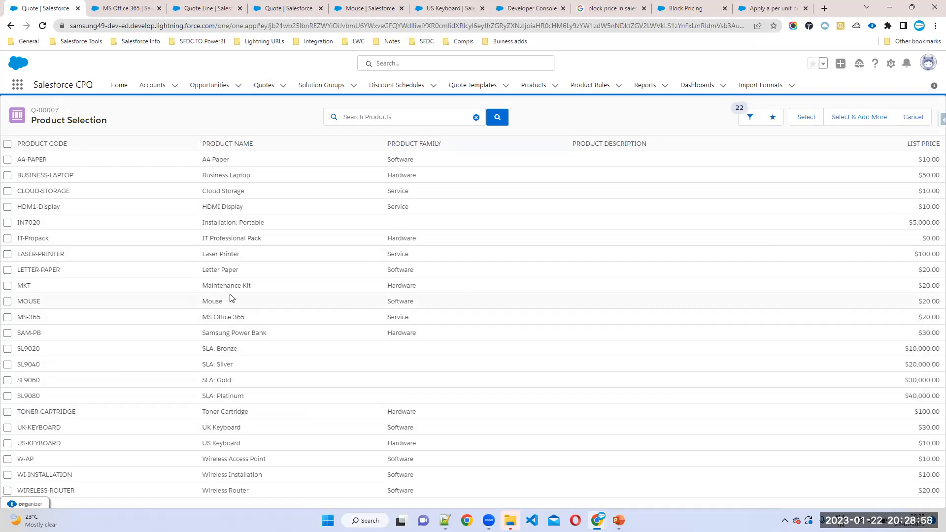
{"action": "mouse_move", "coordinate": [43, 355]}
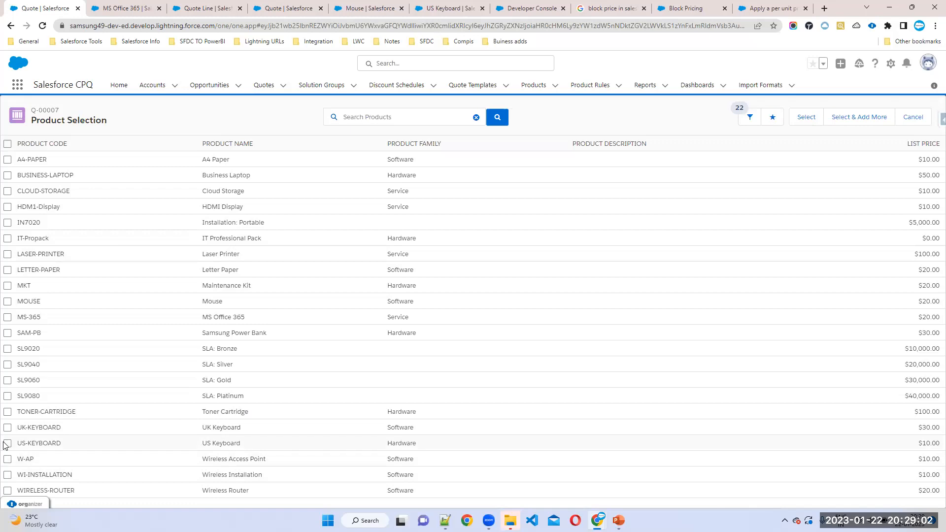
Step: Select US-KEYBOARD in Product Selection and add it to quote Q-00007
{"action": "left_click", "coordinate": [8, 444]}
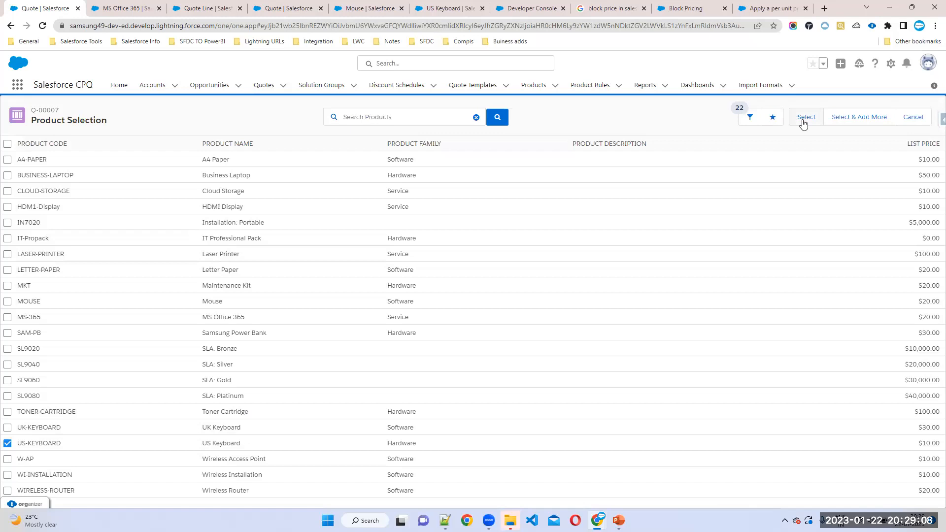
{"action": "left_click", "coordinate": [807, 116]}
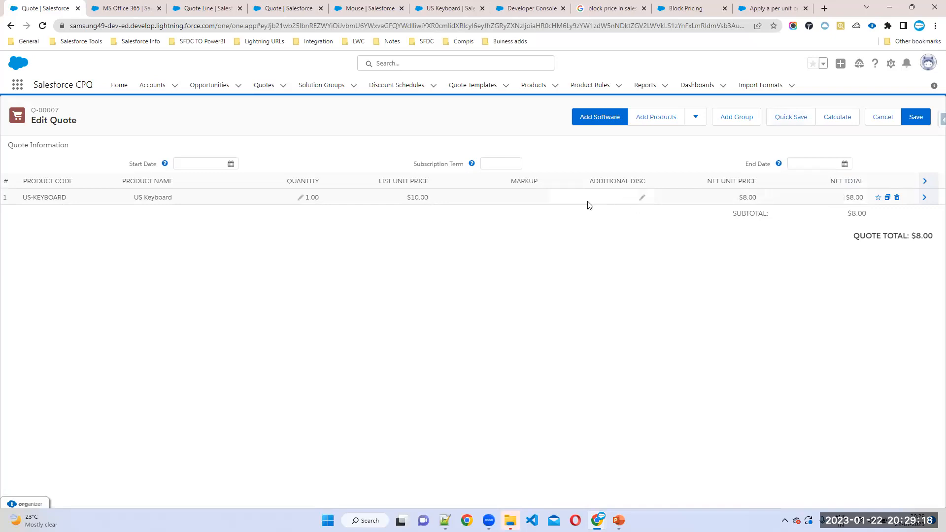
Step: Verify US Keyboard nets $8.00, then open Recently Viewed accounts in a new tab
{"action": "left_click", "coordinate": [748, 197]}
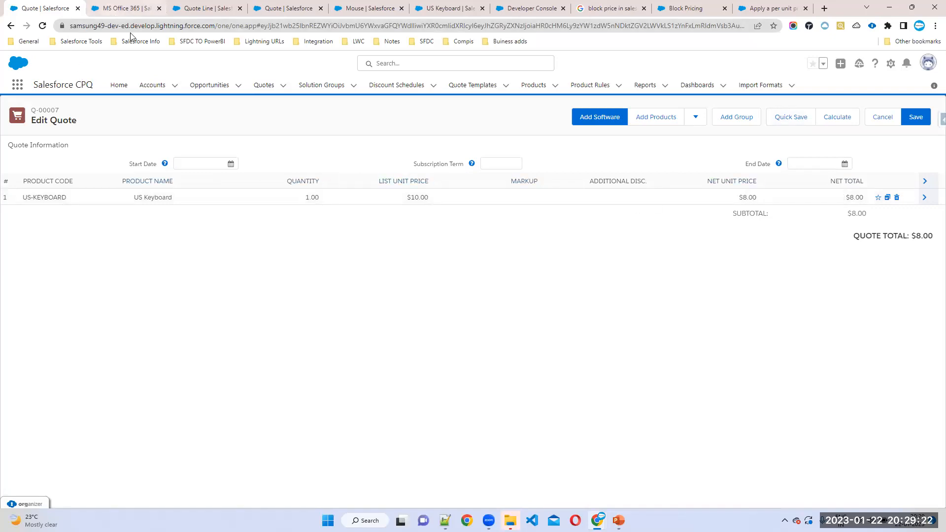
{"action": "left_click", "coordinate": [925, 197]}
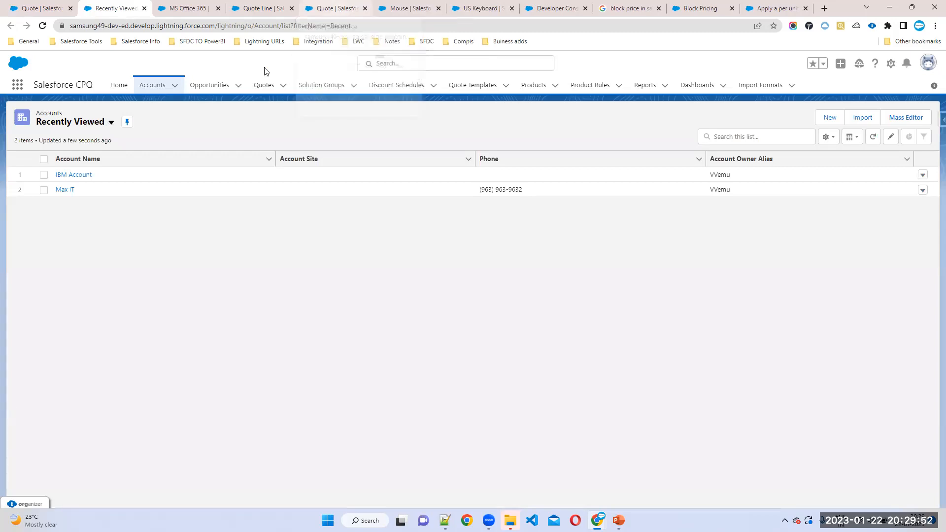
Step: Type the heading 'Option Level Pricing:' at line 417 of CPQNotes.vfp
{"action": "left_click", "coordinate": [551, 8]}
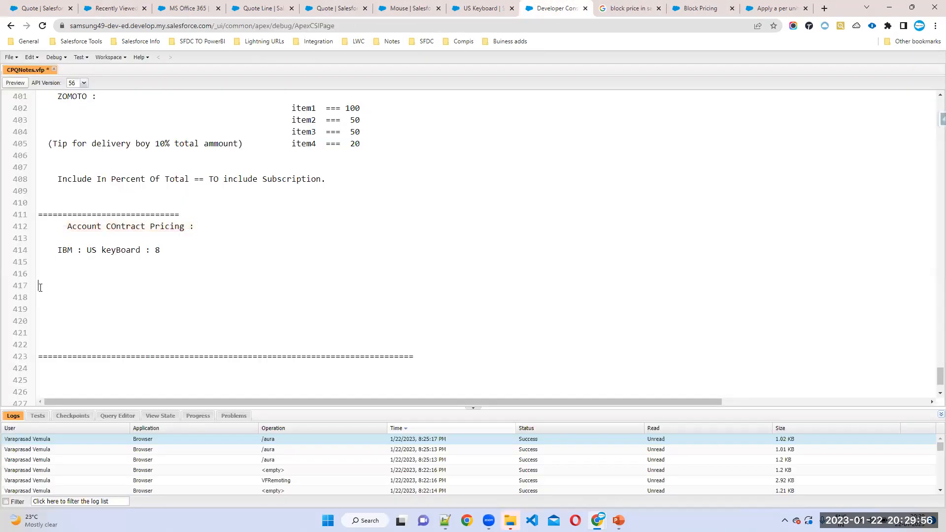
{"action": "type", "text": "option Level"}
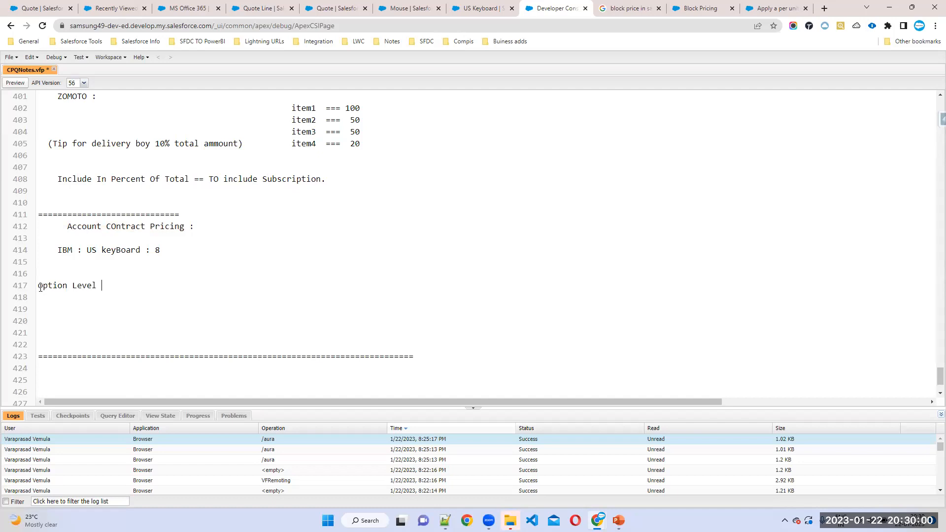
{"action": "type", "text": "Pricing"}
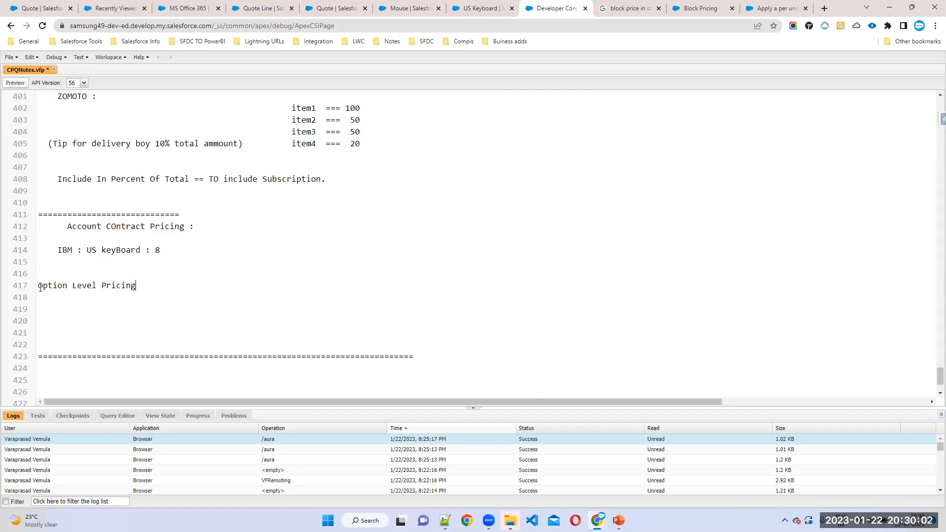
{"action": "type", "text": ":"}
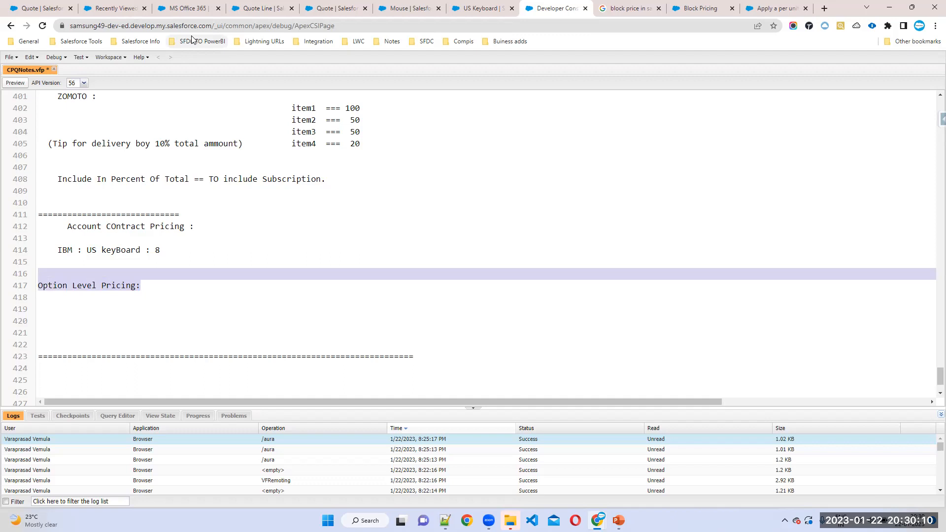
Step: Search 'IT', open IT Professional Pack, and open its A4 Paper option PO-000009
{"action": "left_click", "coordinate": [115, 8]}
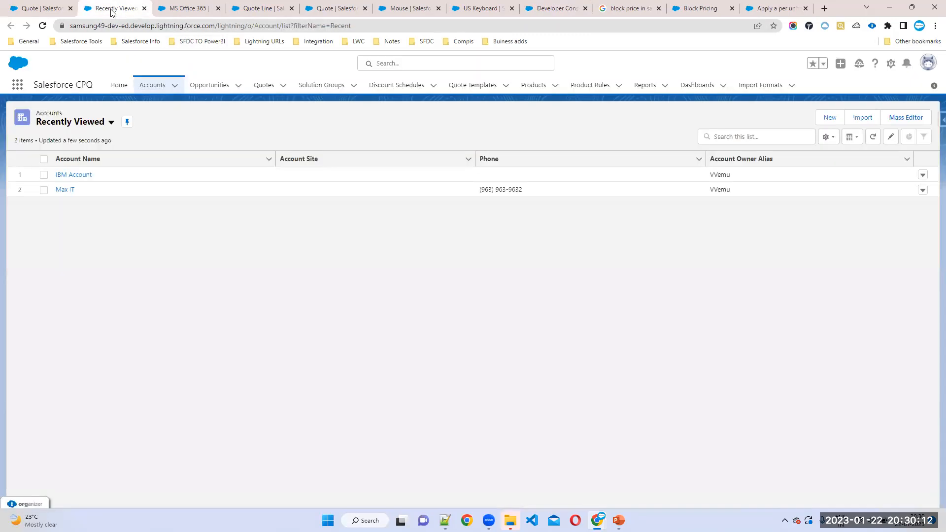
{"action": "mouse_move", "coordinate": [453, 96]}
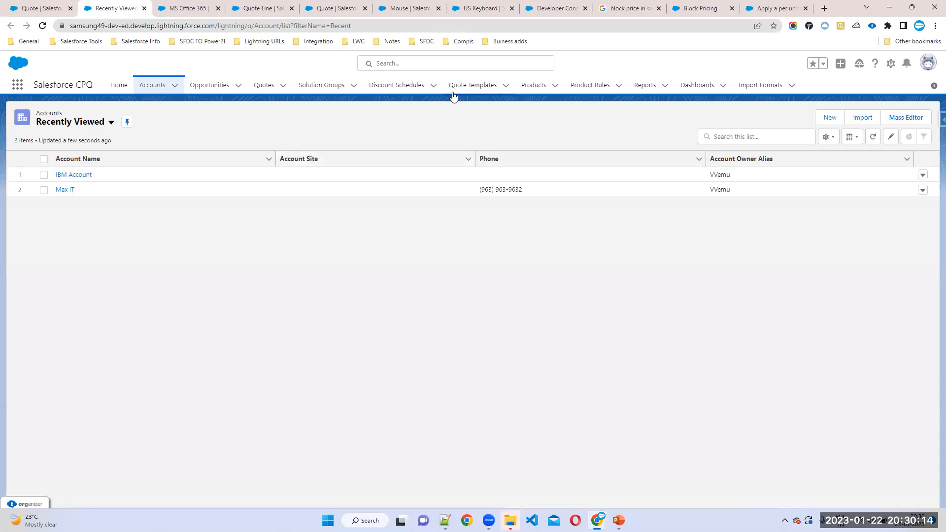
{"action": "left_click", "coordinate": [455, 62]}
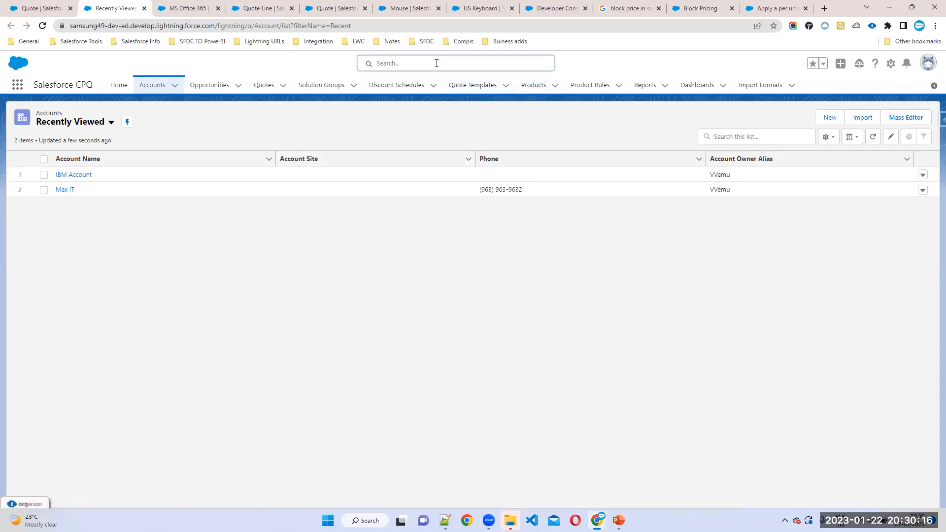
{"action": "type", "text": "IT"}
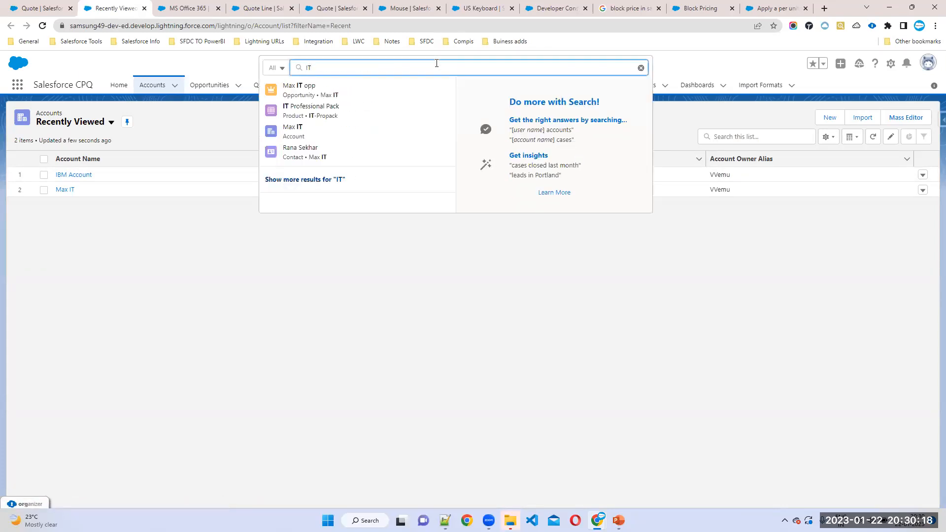
{"action": "left_click", "coordinate": [311, 110]}
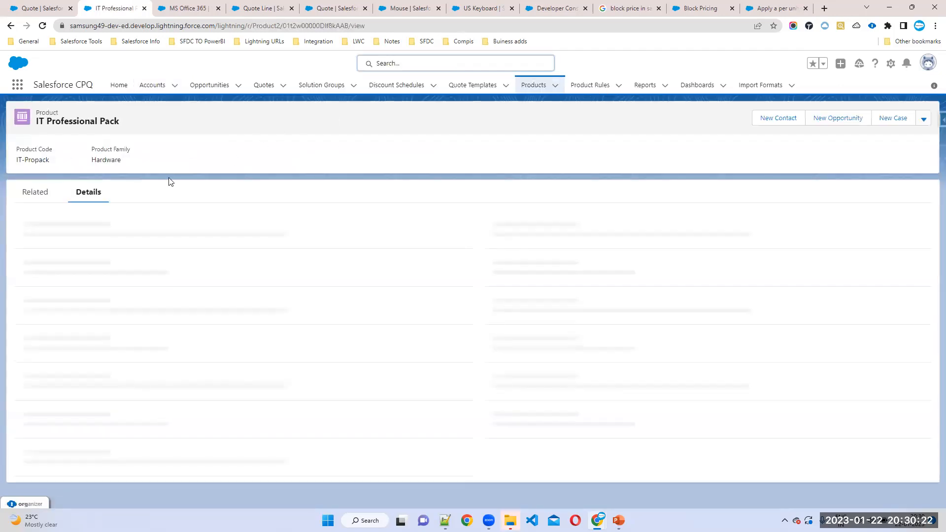
{"action": "left_click", "coordinate": [35, 192]}
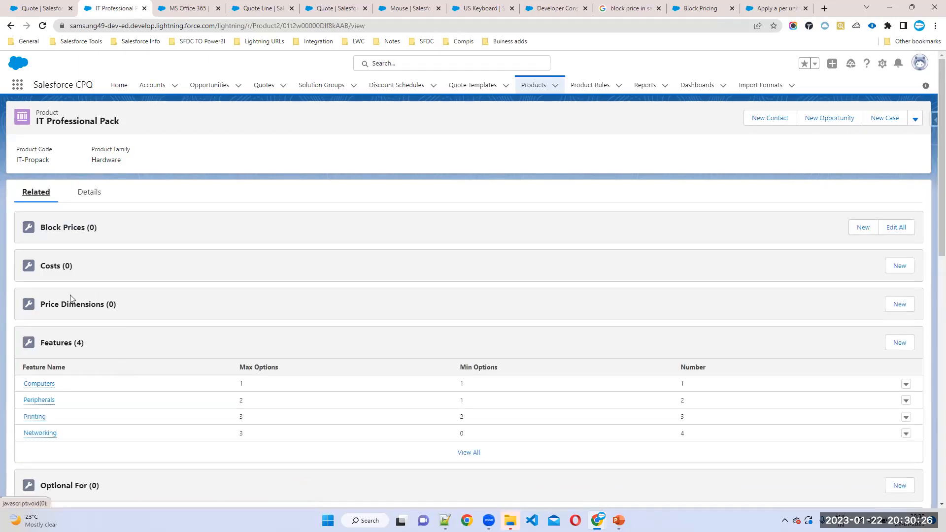
{"action": "scroll", "scroll_direction": "down", "scroll_amount": 3}
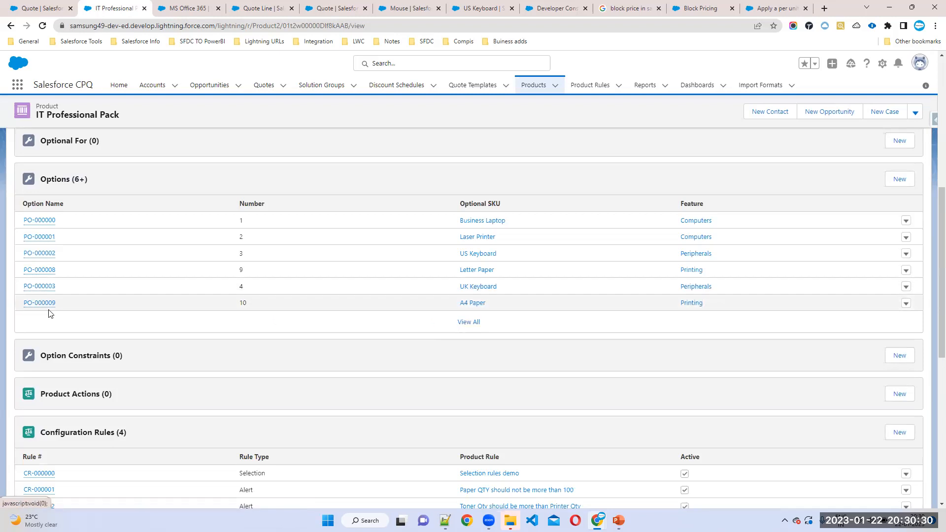
{"action": "left_click", "coordinate": [39, 302]}
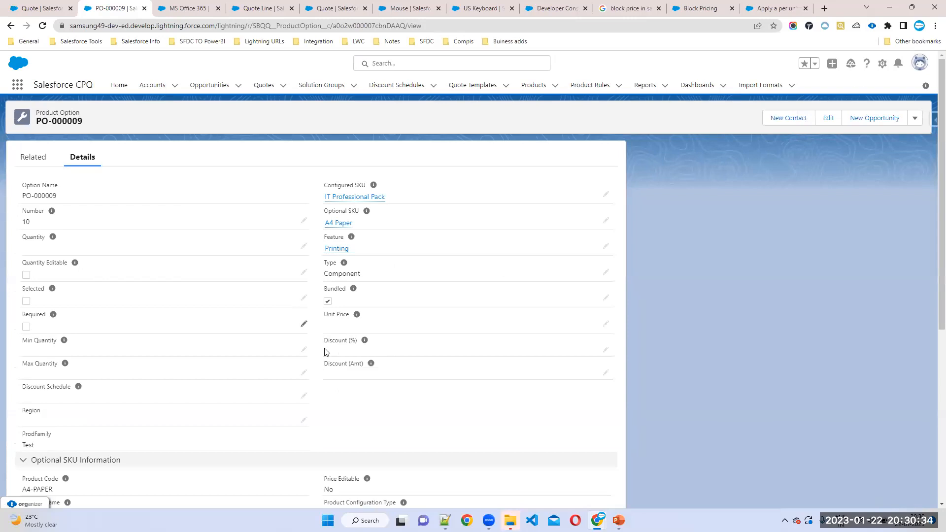
{"action": "mouse_move", "coordinate": [400, 328]}
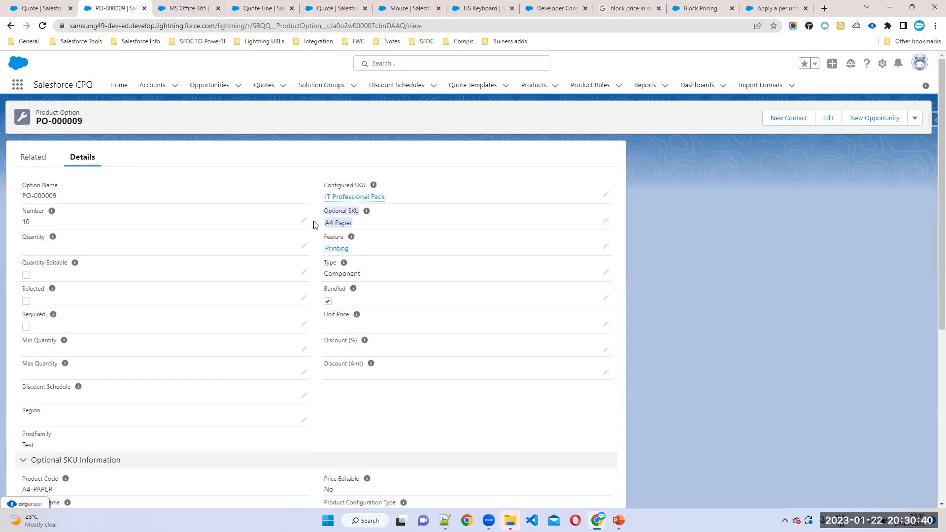
{"action": "mouse_move", "coordinate": [357, 314]}
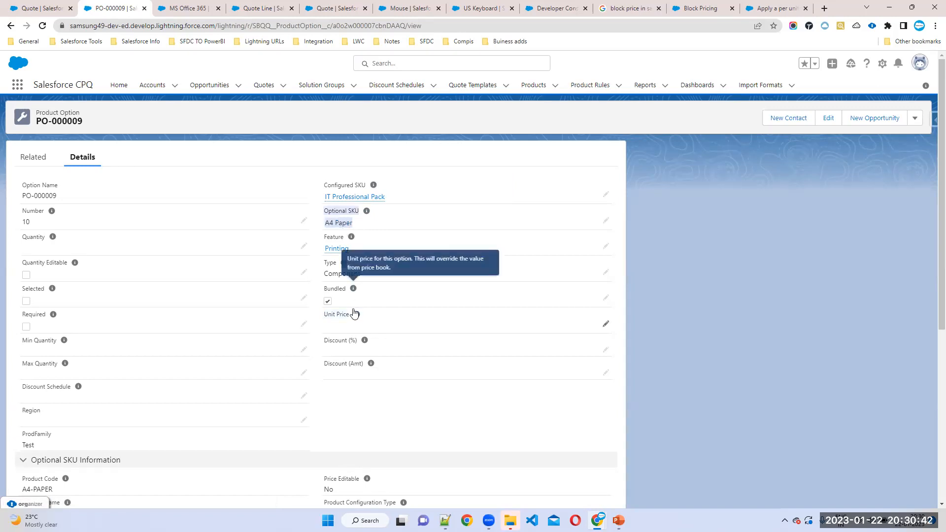
{"action": "mouse_move", "coordinate": [443, 304]}
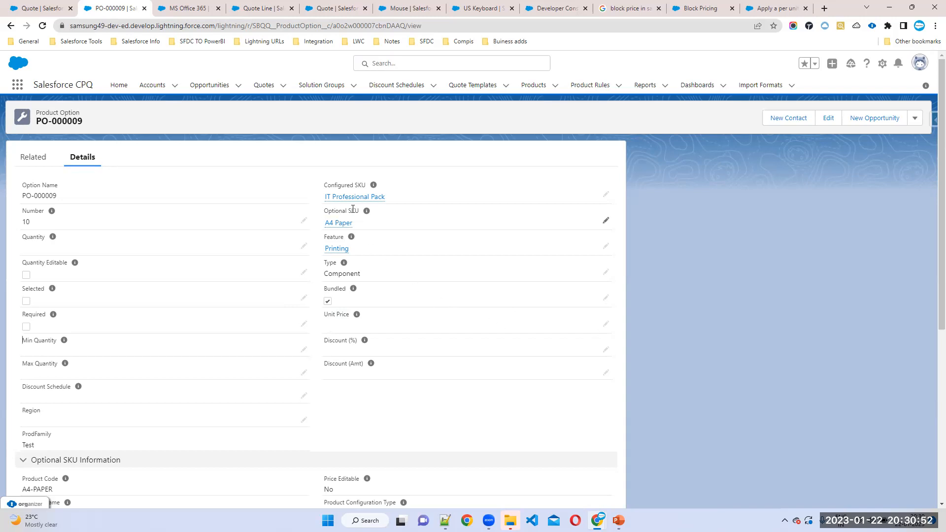
{"action": "mouse_move", "coordinate": [358, 330]}
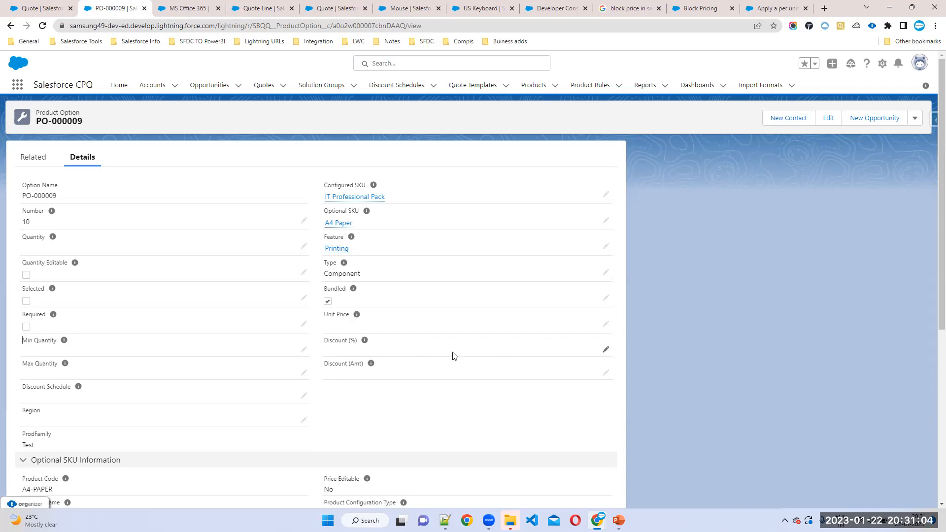
{"action": "mouse_move", "coordinate": [363, 327]}
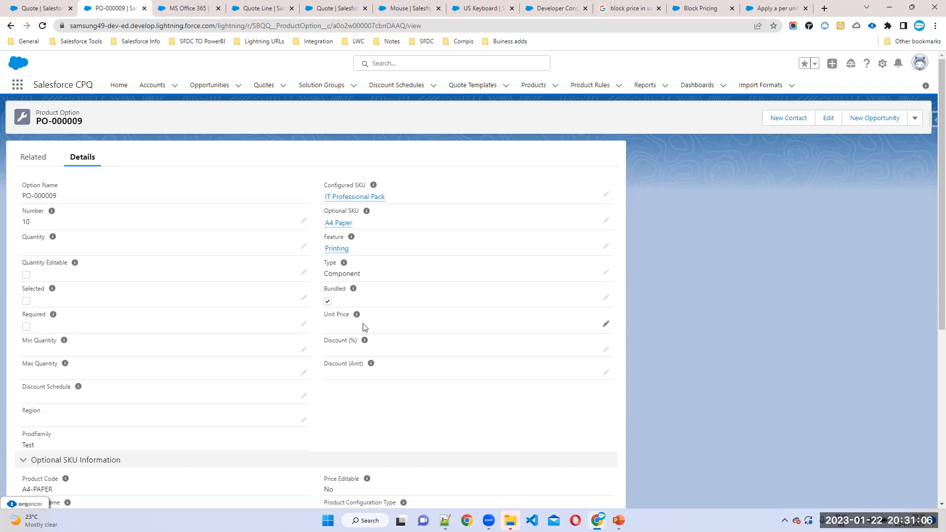
{"action": "mouse_move", "coordinate": [370, 355]}
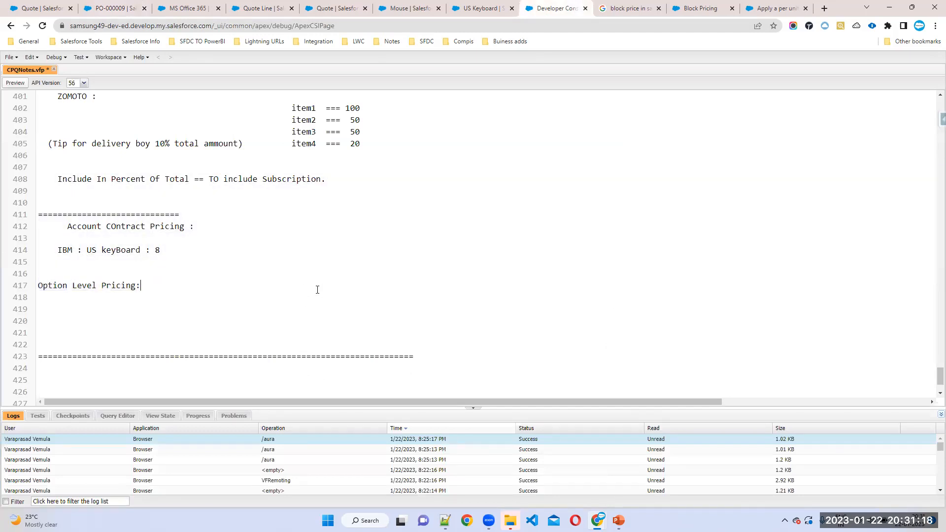
Step: Save CPQNotes.vfp with Ctrl+S
{"action": "key", "text": "ctrl+s"}
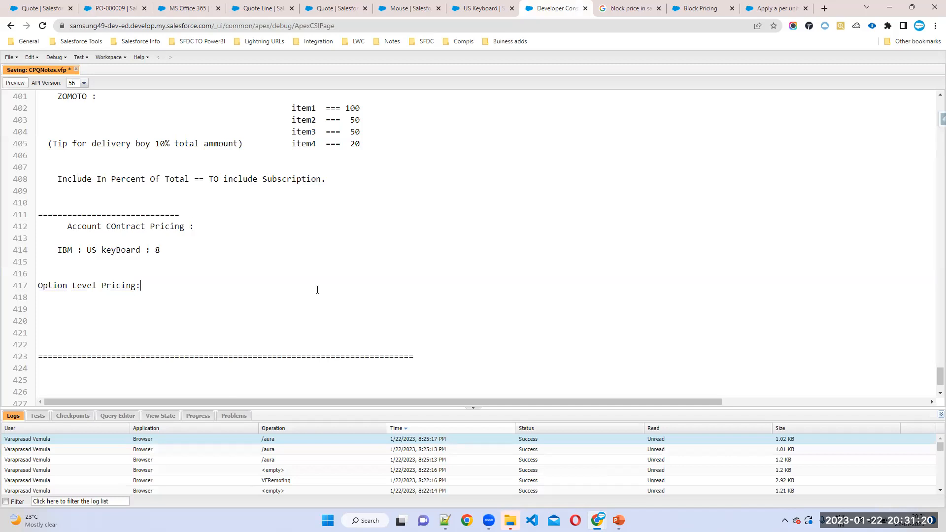